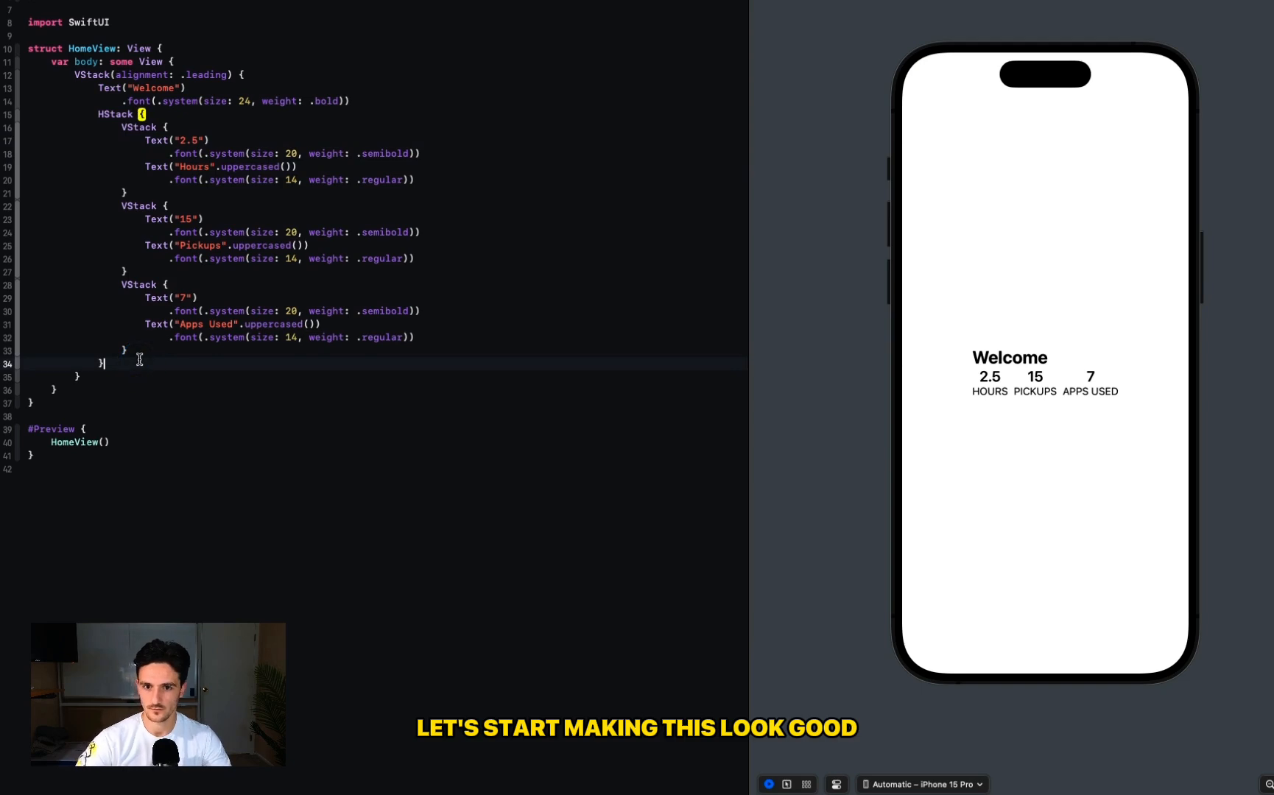
- Give the stats HStack a padded thin-material rounded background (radius 10) with "|" separators
text(.background(.thinMaterial, in: RoundedRectangle(cornerRadius: 10)))
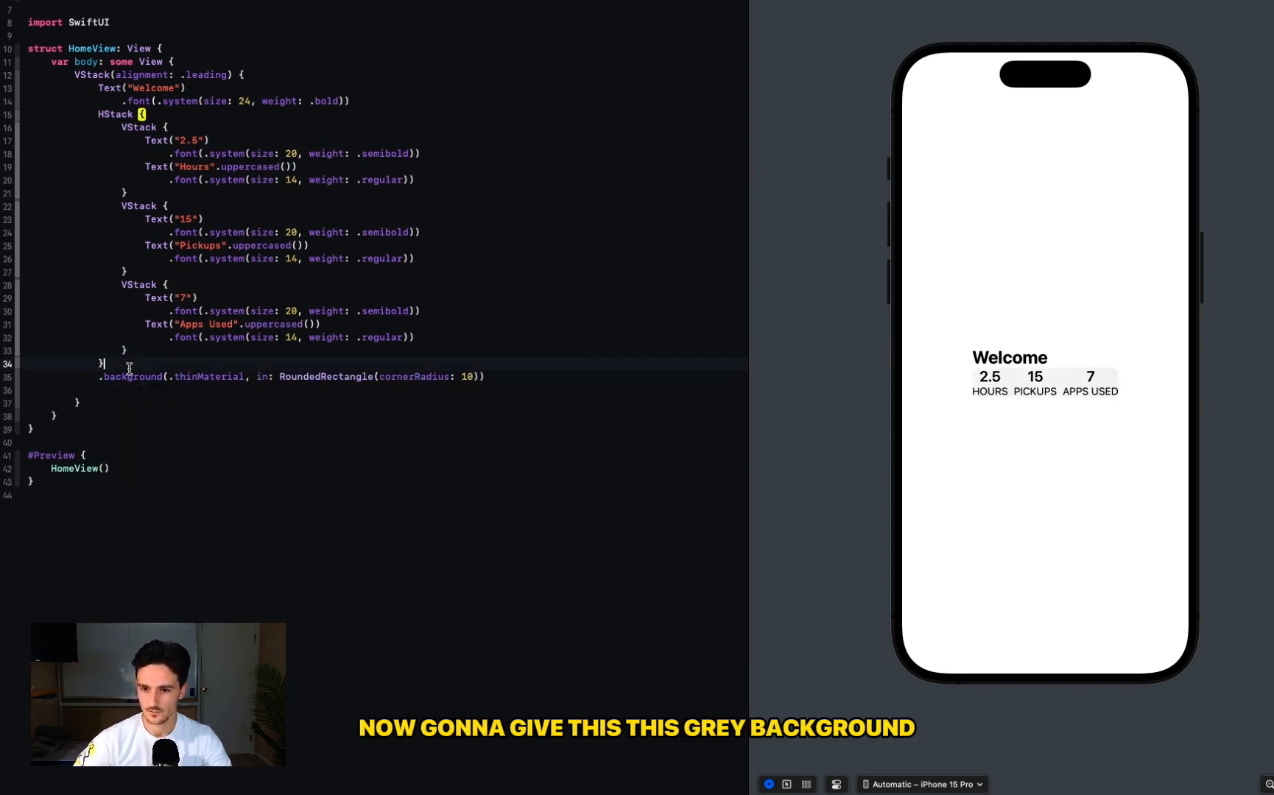
text(.padding(EdgeInsets()))
text(Text(")
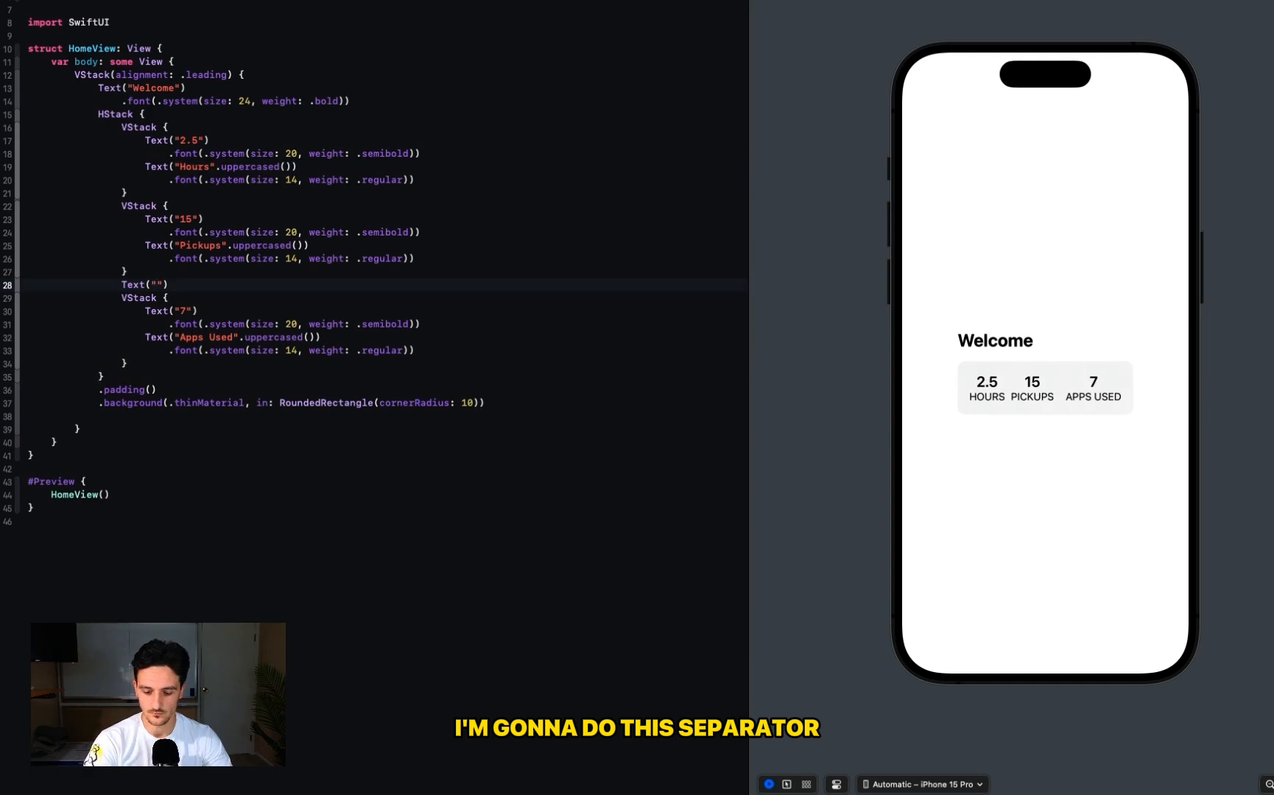
text(|)
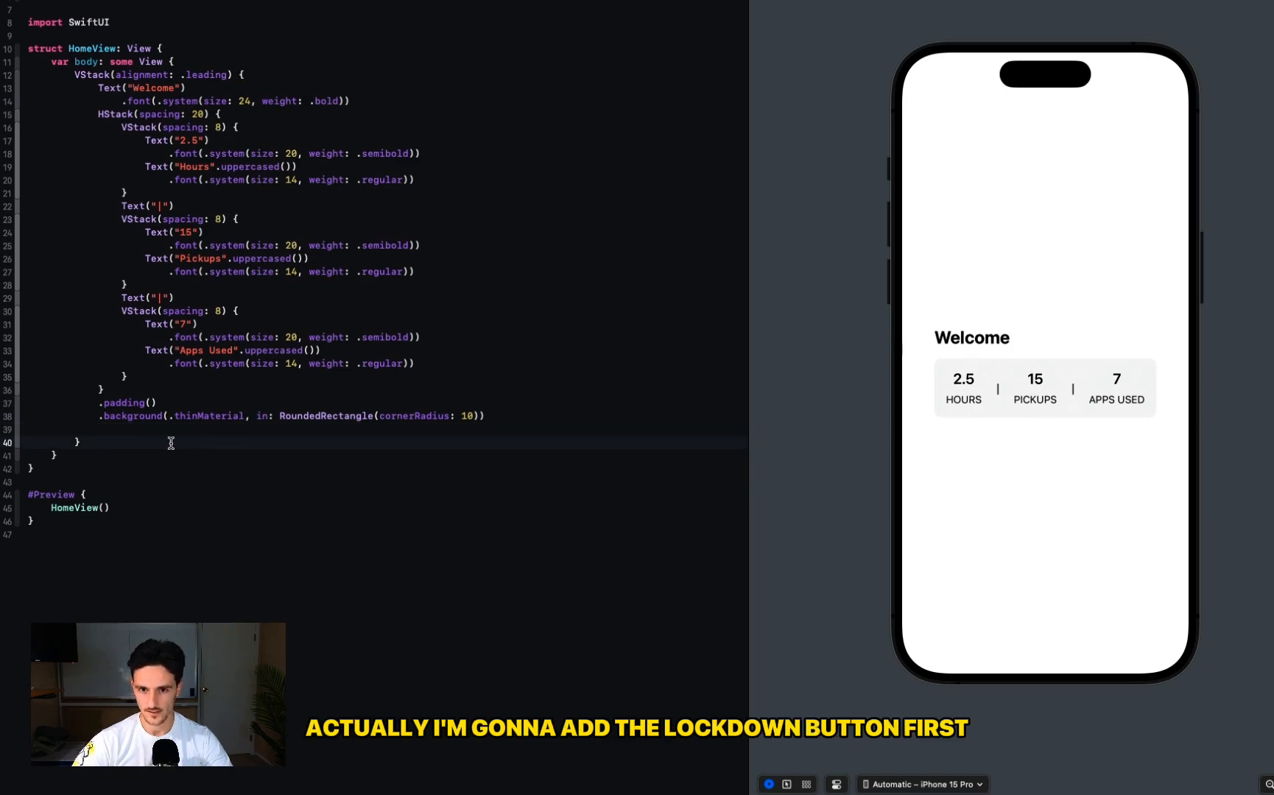
- Add a Lockdown button with lock.fill icon, fixed frame and black rounded-rectangle background
text(Button(action: {}, label: { Label("Lockdown", systemImage: "lock.fill") }).frame(width: 300, height: 40, alignment: .center))
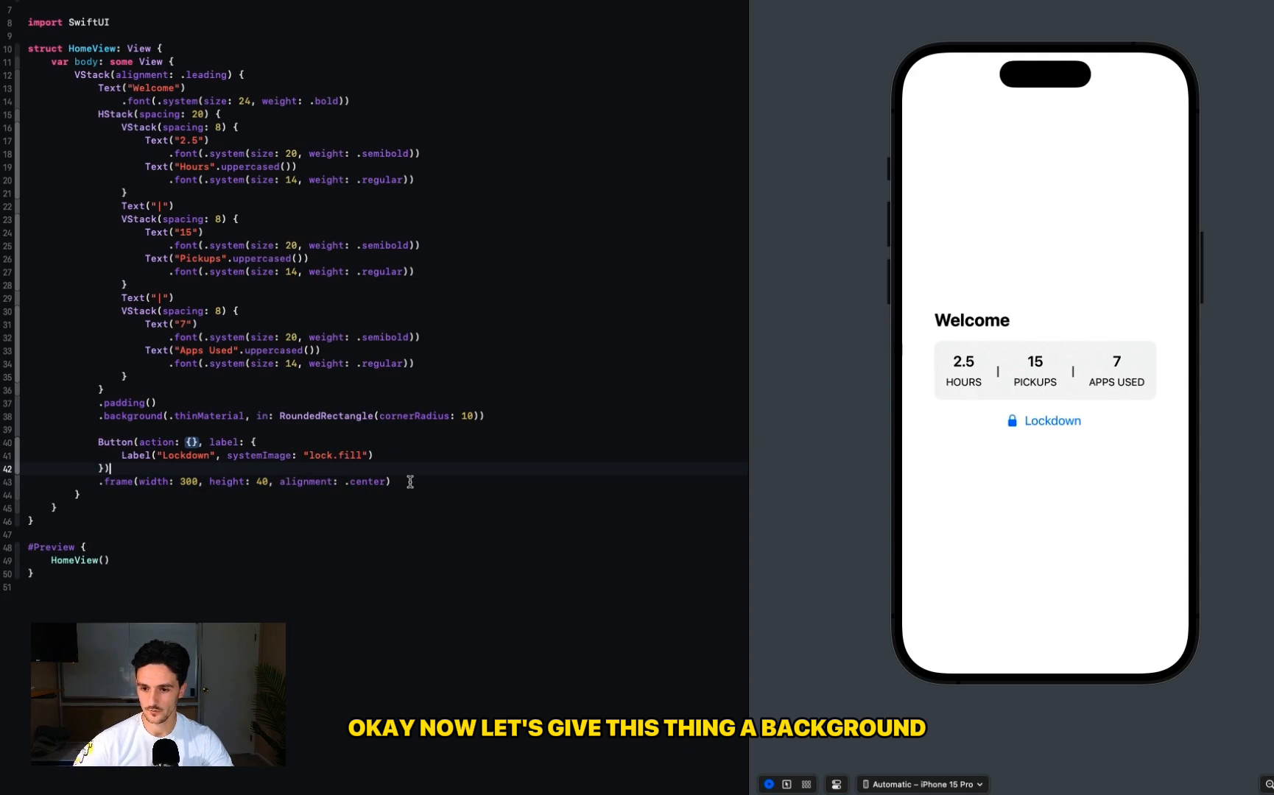
text(.background(Color.black, in: RoundedRectangle(cornerRadius: 10)))
text(Chart {)
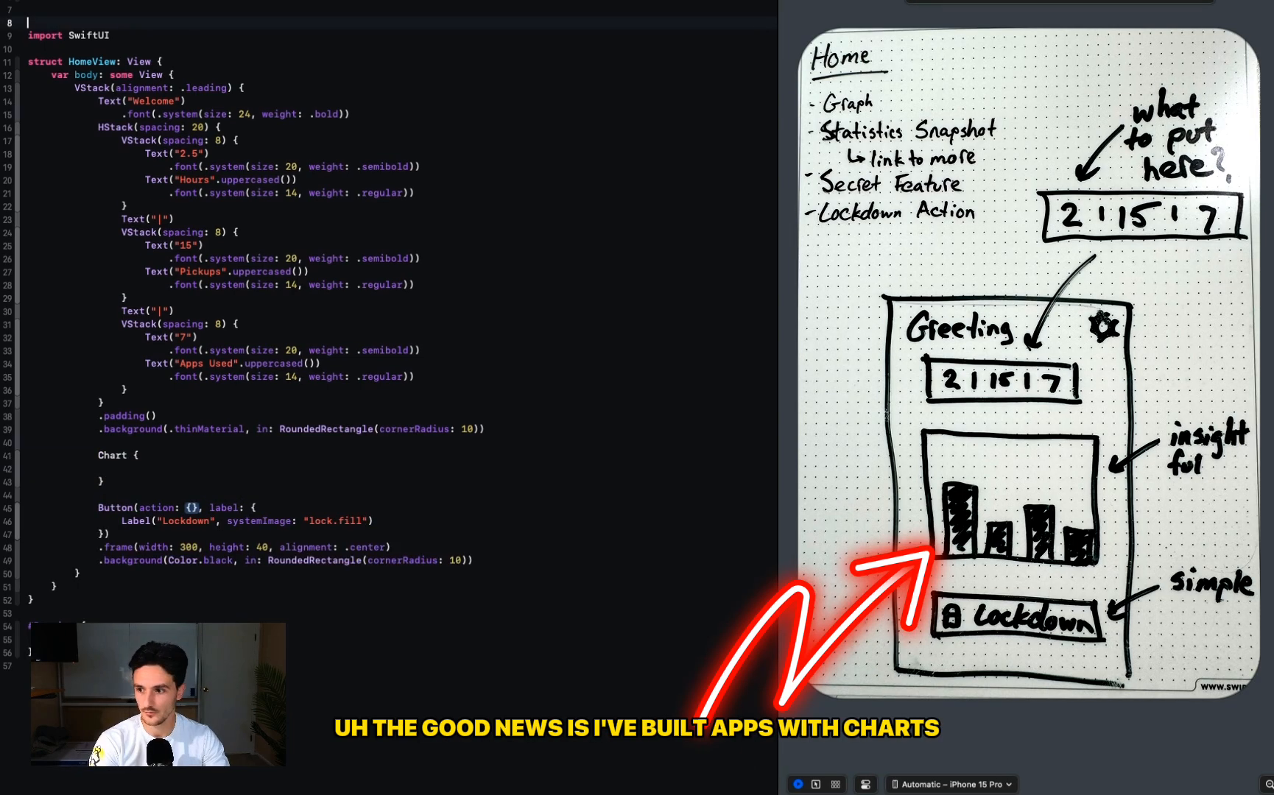
- Import Charts and fill the Chart with ForEach BarMarks, a 350x350 frame and blue-green gradient fill
text(import Charts)
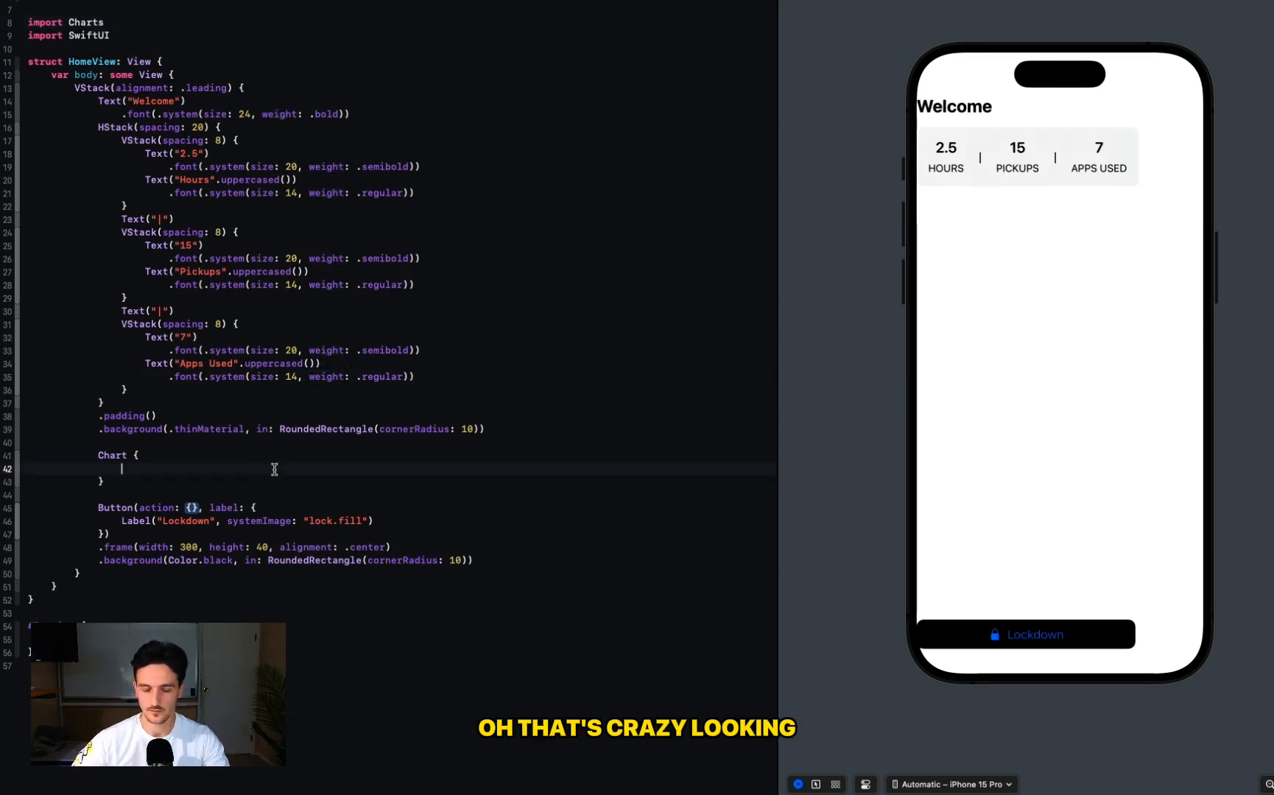
text(ForEach(data, id: \.value) { item in)
text(BarMark(x: .value("Day", item.day), y: .value("Minutes", item.value)
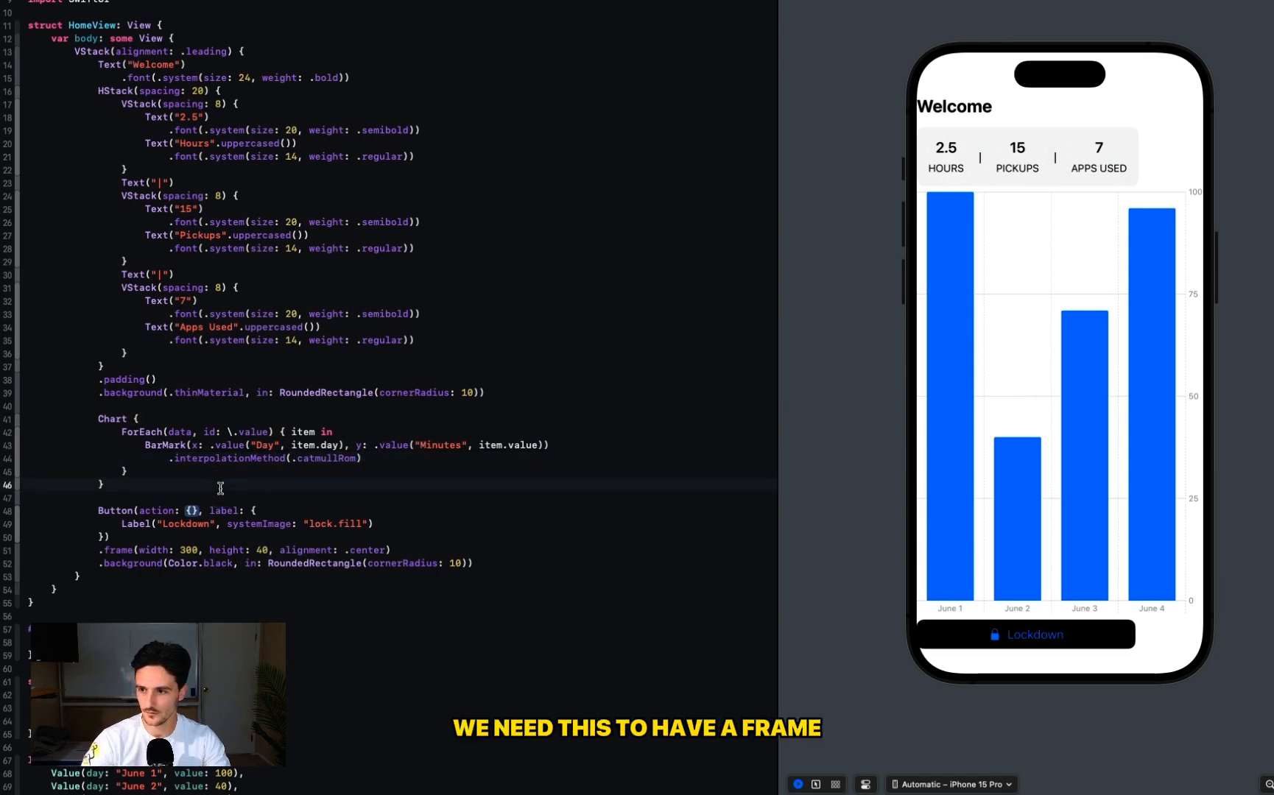
text(.frame(width: 350, height: 350))
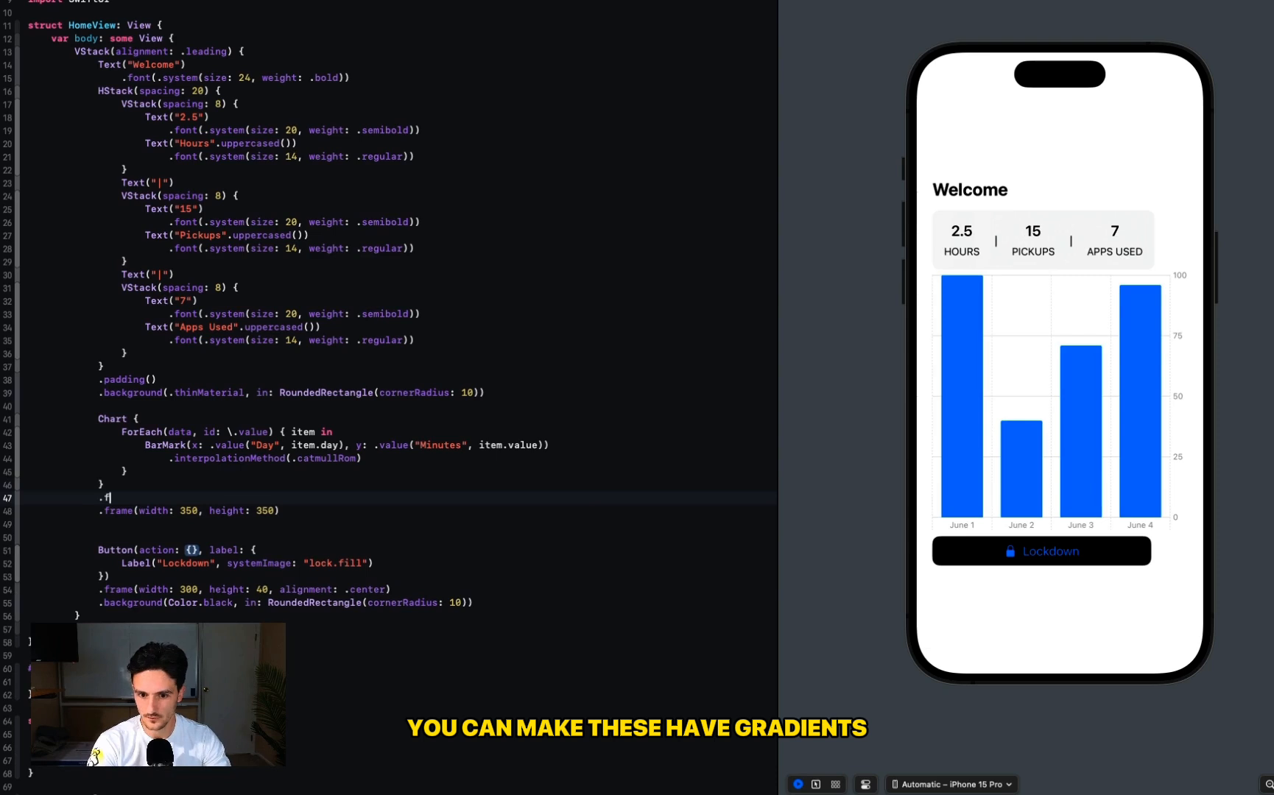
text(.foregroundStyle(.linearGradient(colors: [.blue, .green], startPoint: .topLeading, endPoint: .bottomTrailing)))
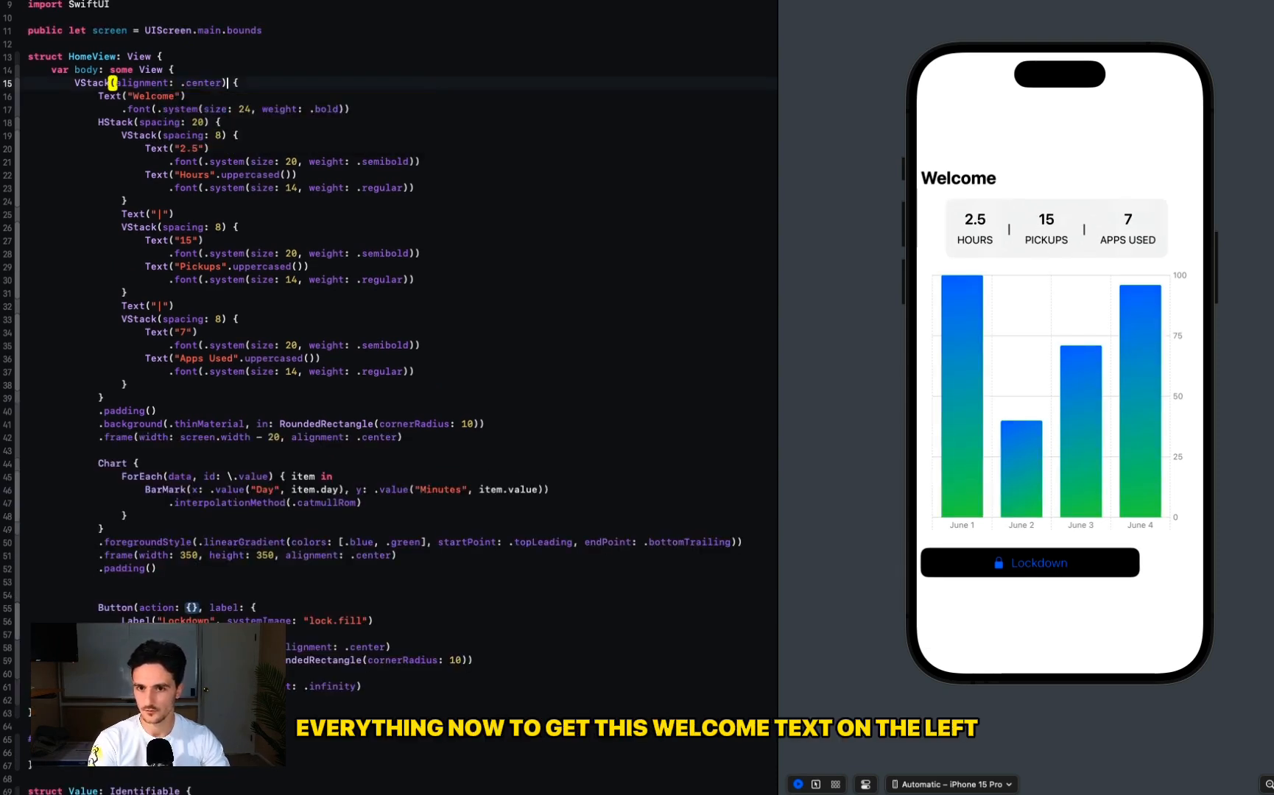
- Wrap the Welcome title in an HStack with a Spacer and start a button beside it
right_click(109, 96)
text(S)
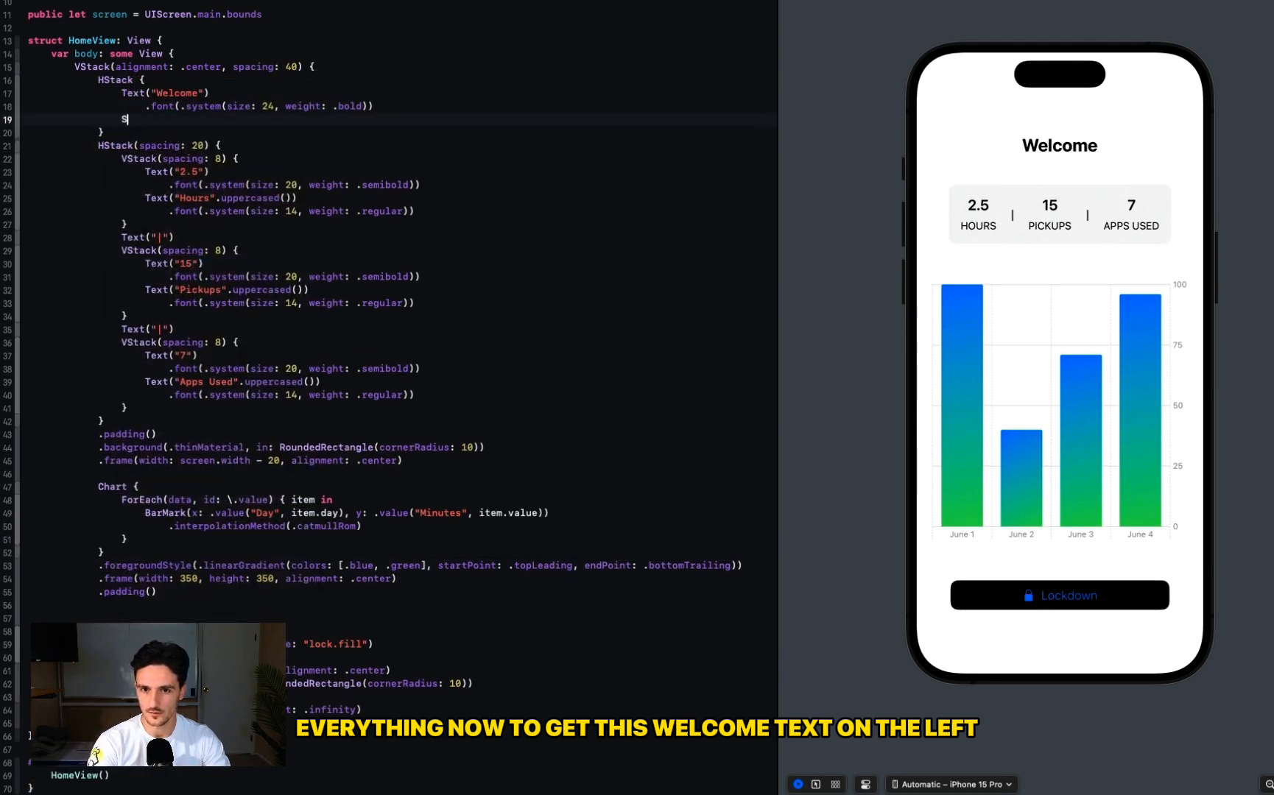
text(pacer())
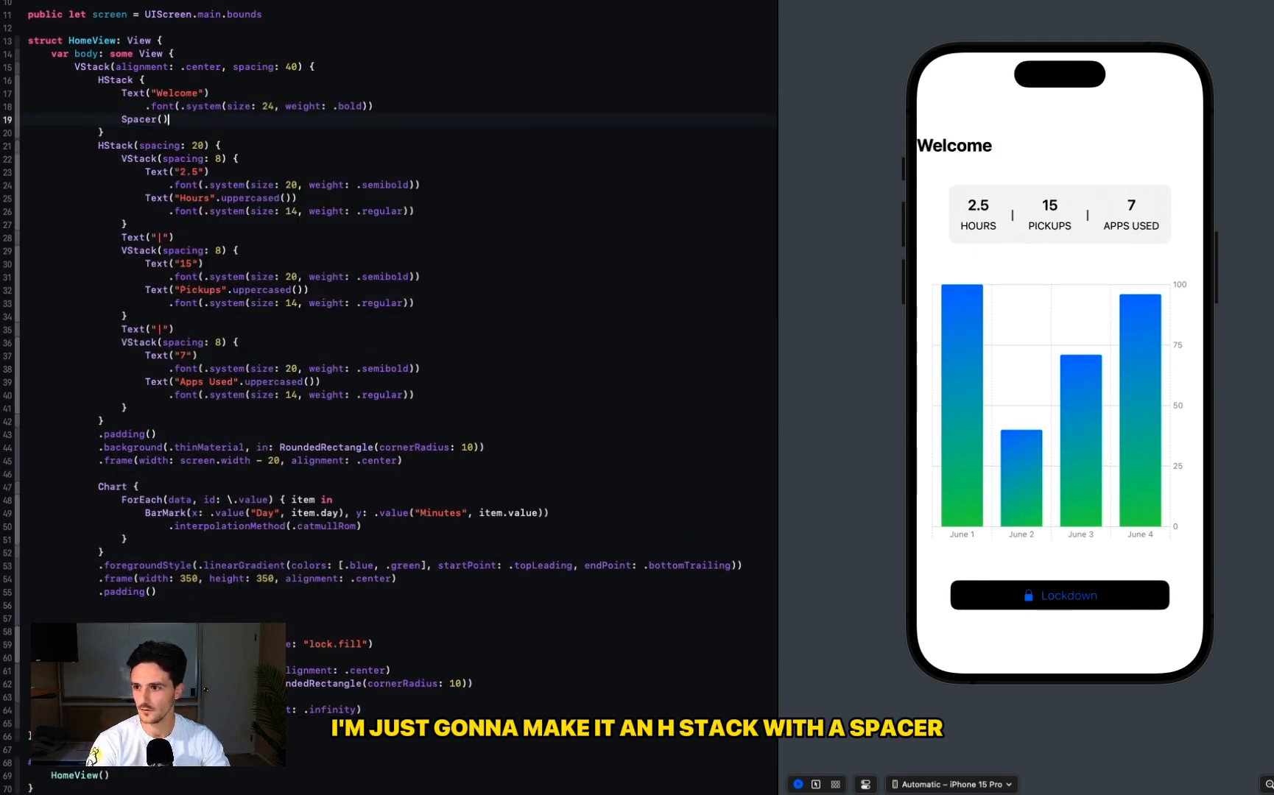
text(But)
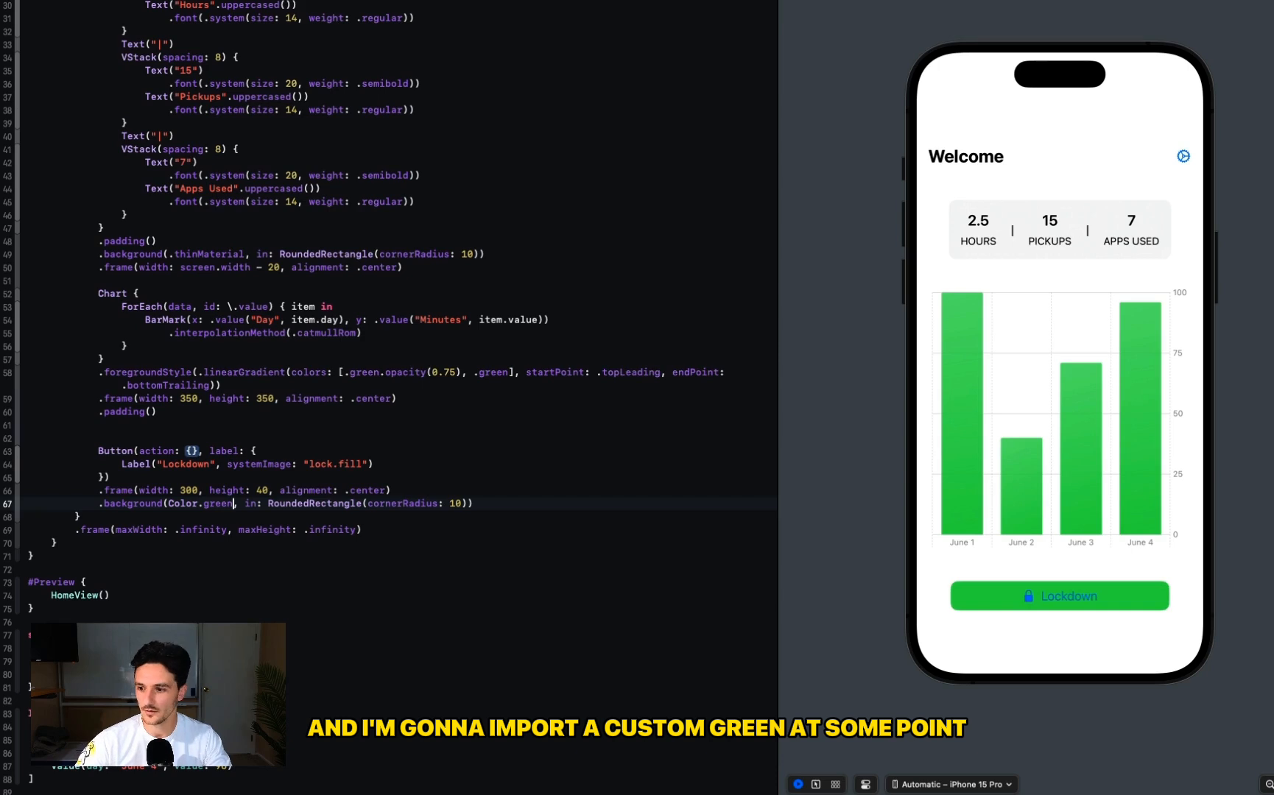
- Make the Lockdown label white with a radius-3 shadow and shadow the stats box outline
text(.foregroundStyle(.white))
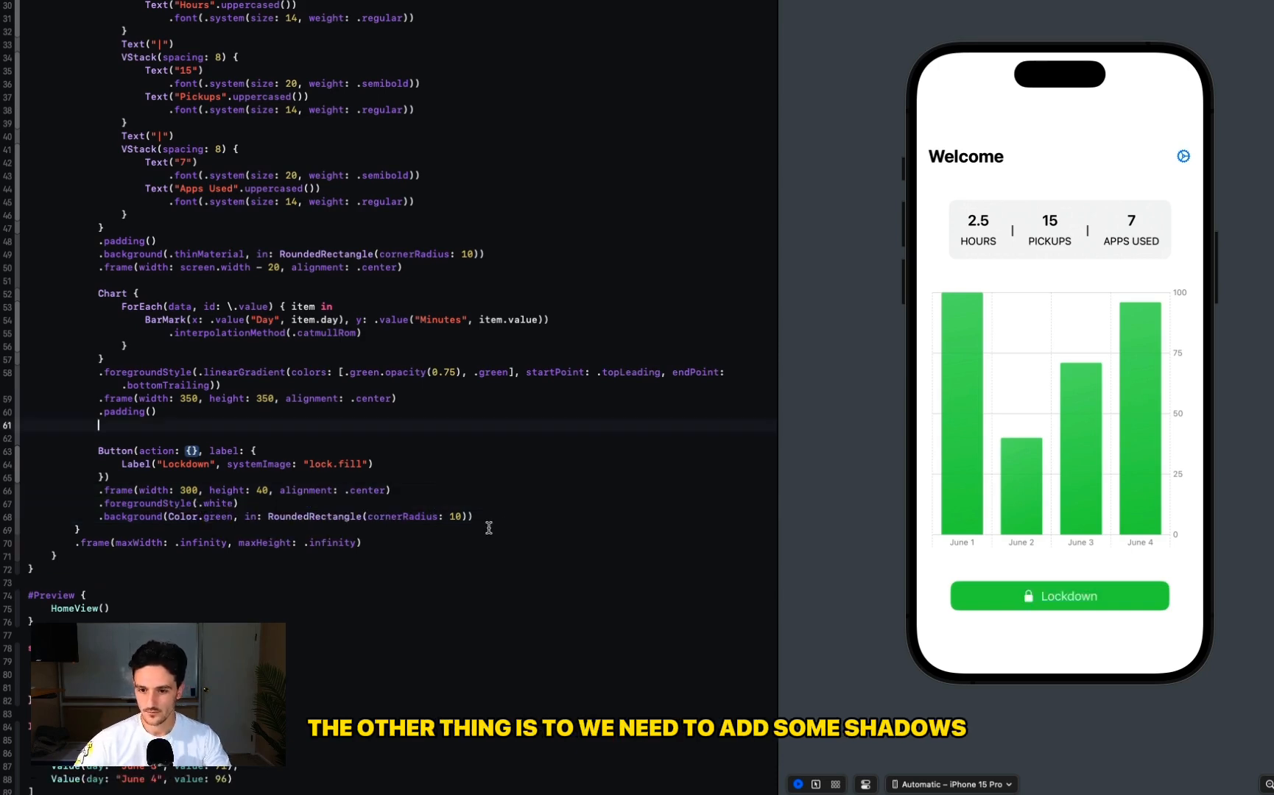
text(.shadow(radius: 3))
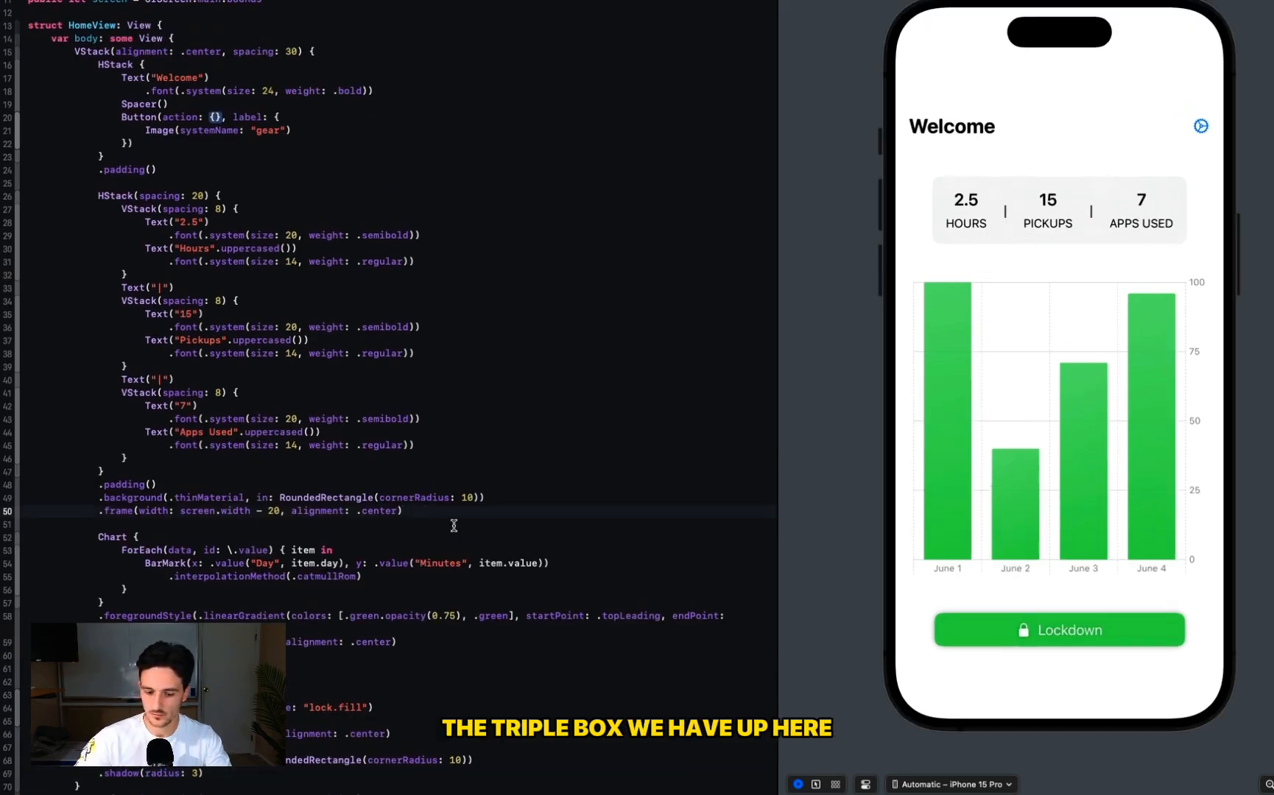
text(.shadow(color: .black.opacity(0.1), radius: 3, x: 0, y: 0)
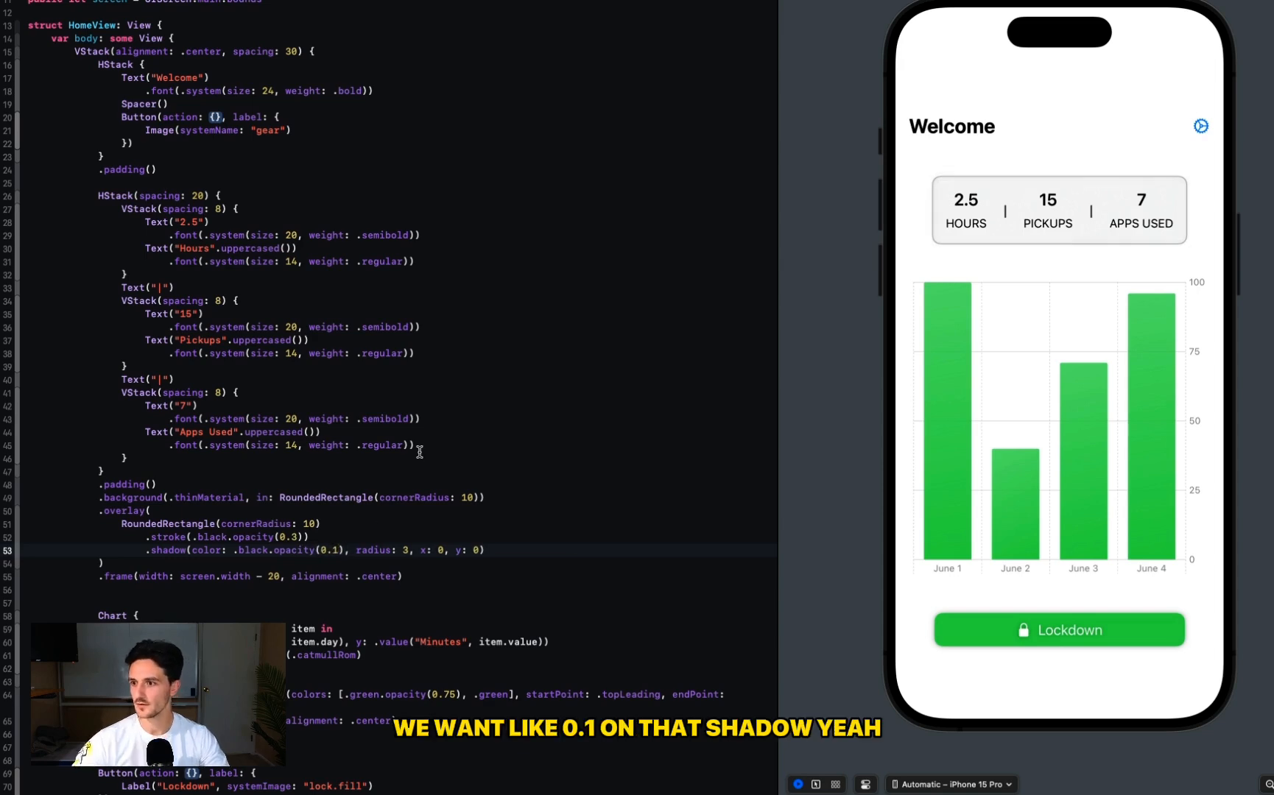
click(445, 428)
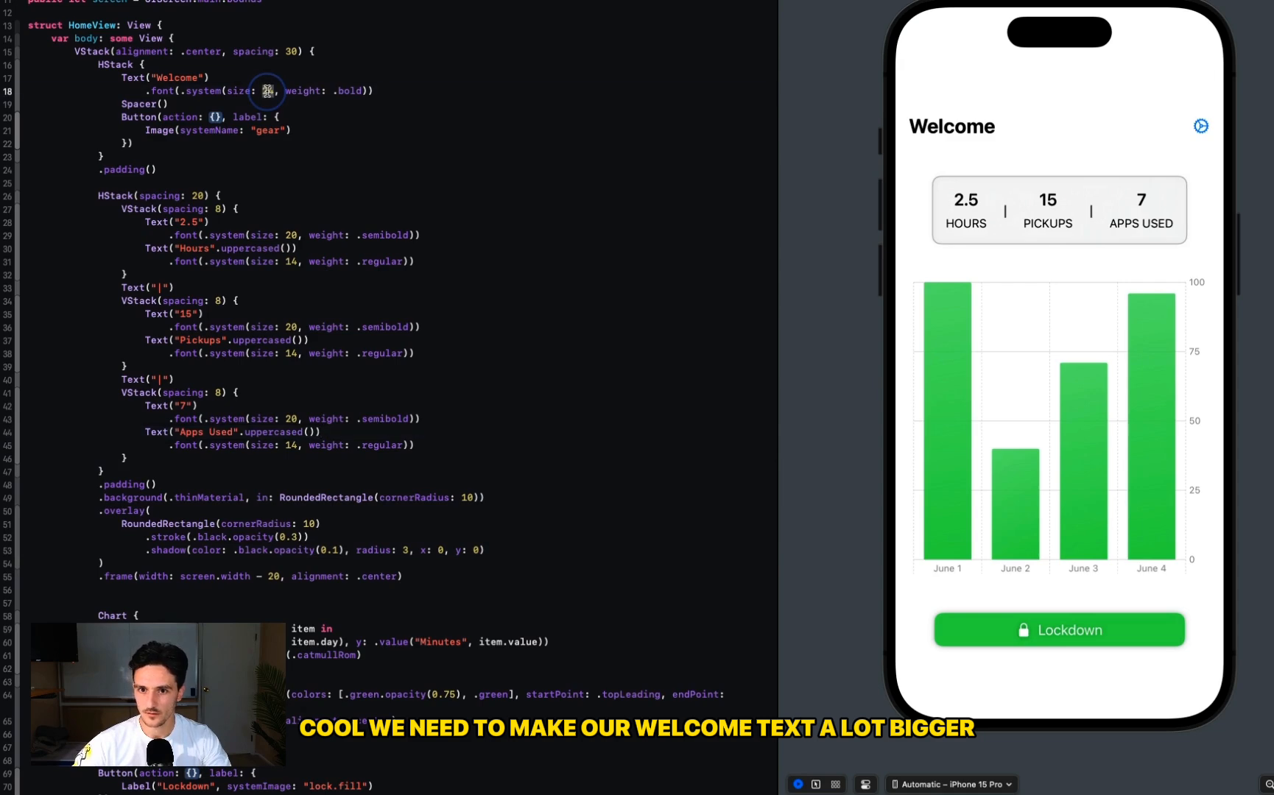
- Raise the Welcome font size to 36 and position the caret after the gear button code
text(36)
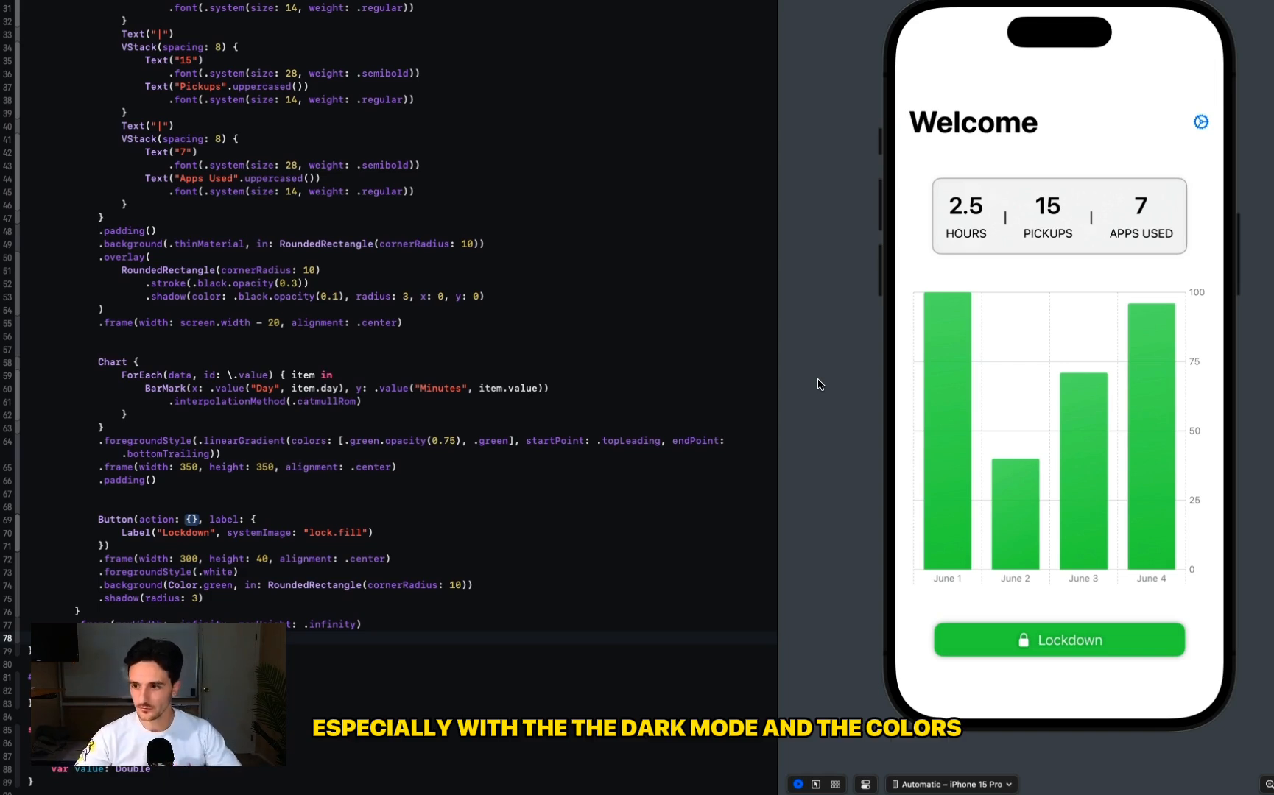
click(604, 422)
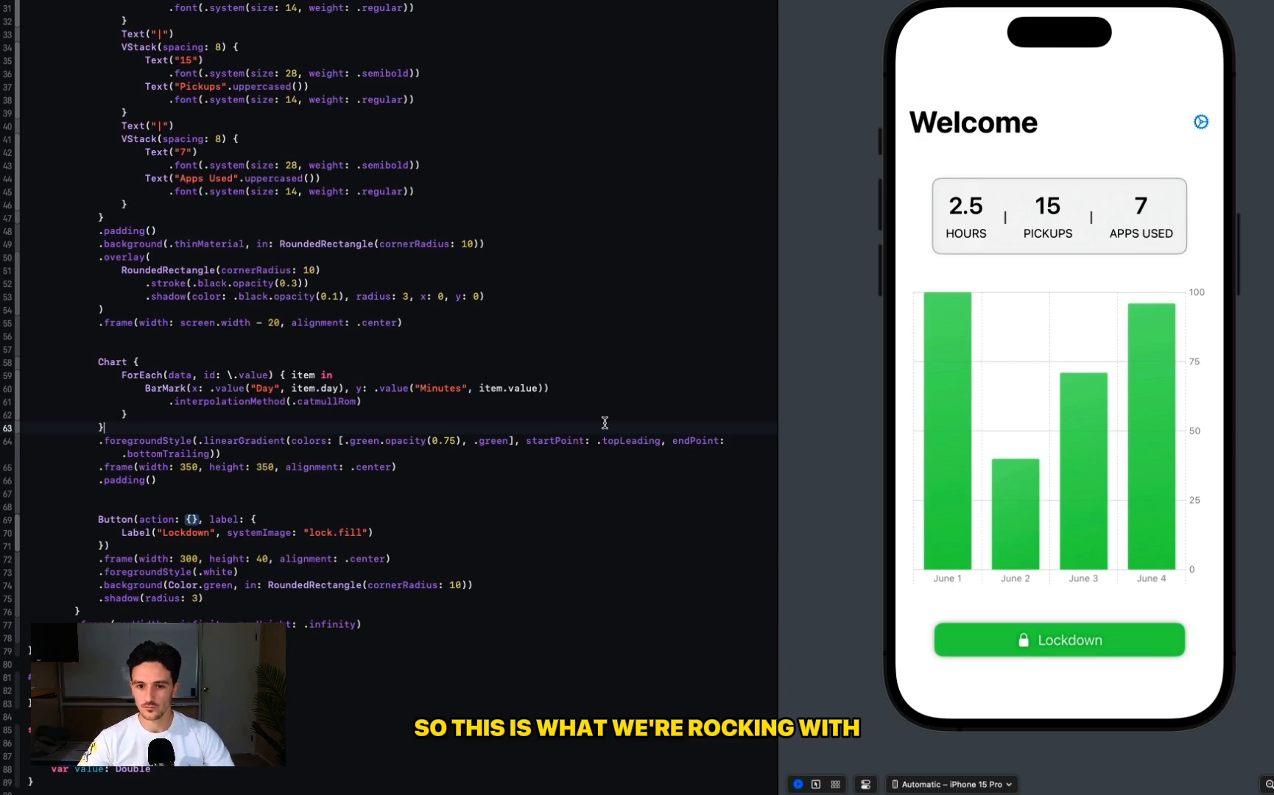
click(514, 395)
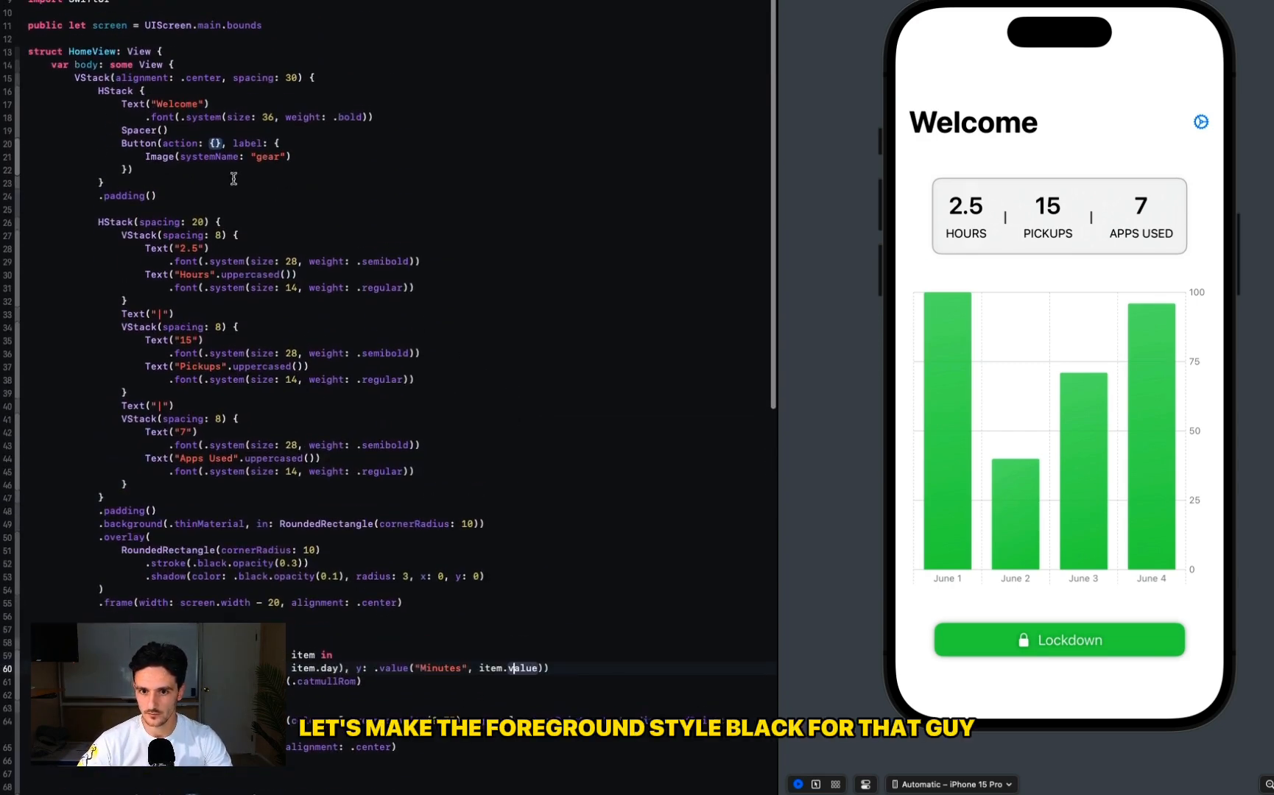
- Add .foregroundStyle(.black) to the gear button and try the preview's Lockdown button
text(.foregroundst)
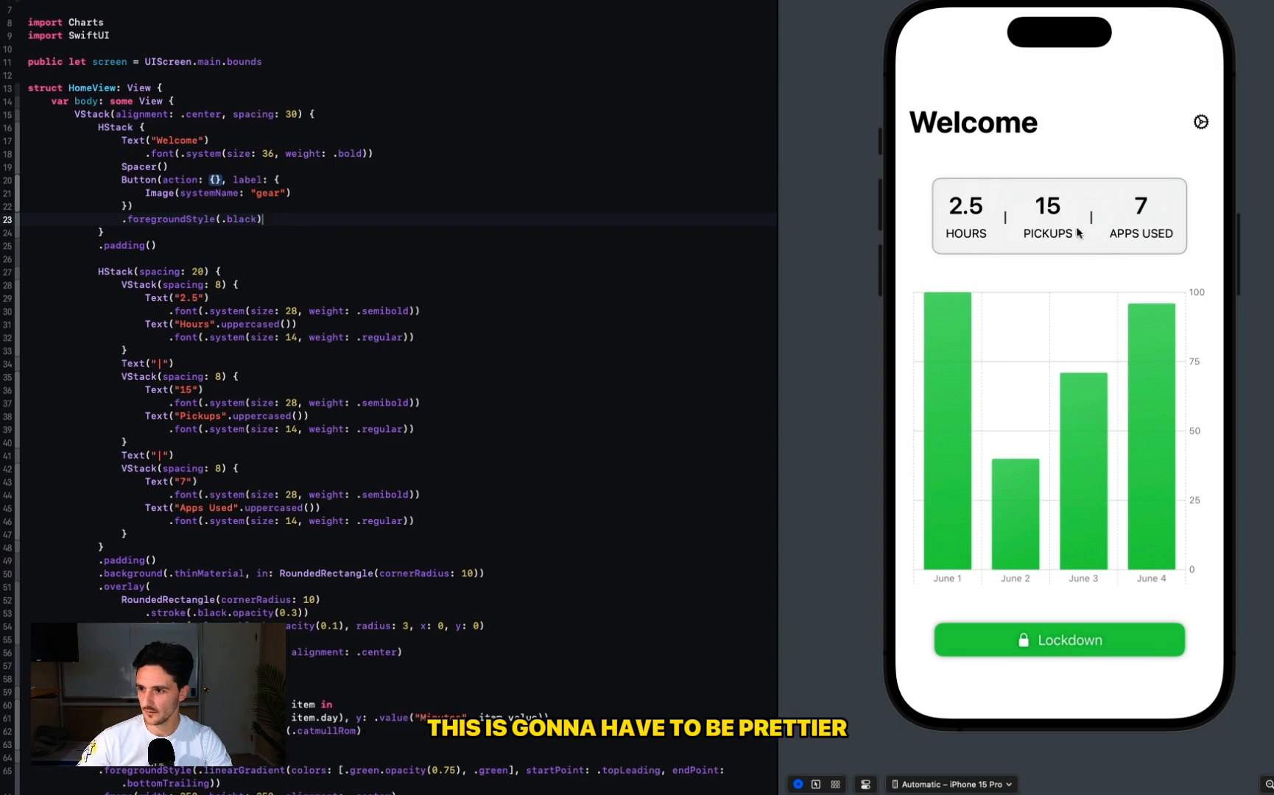
mouse_move(1128, 214)
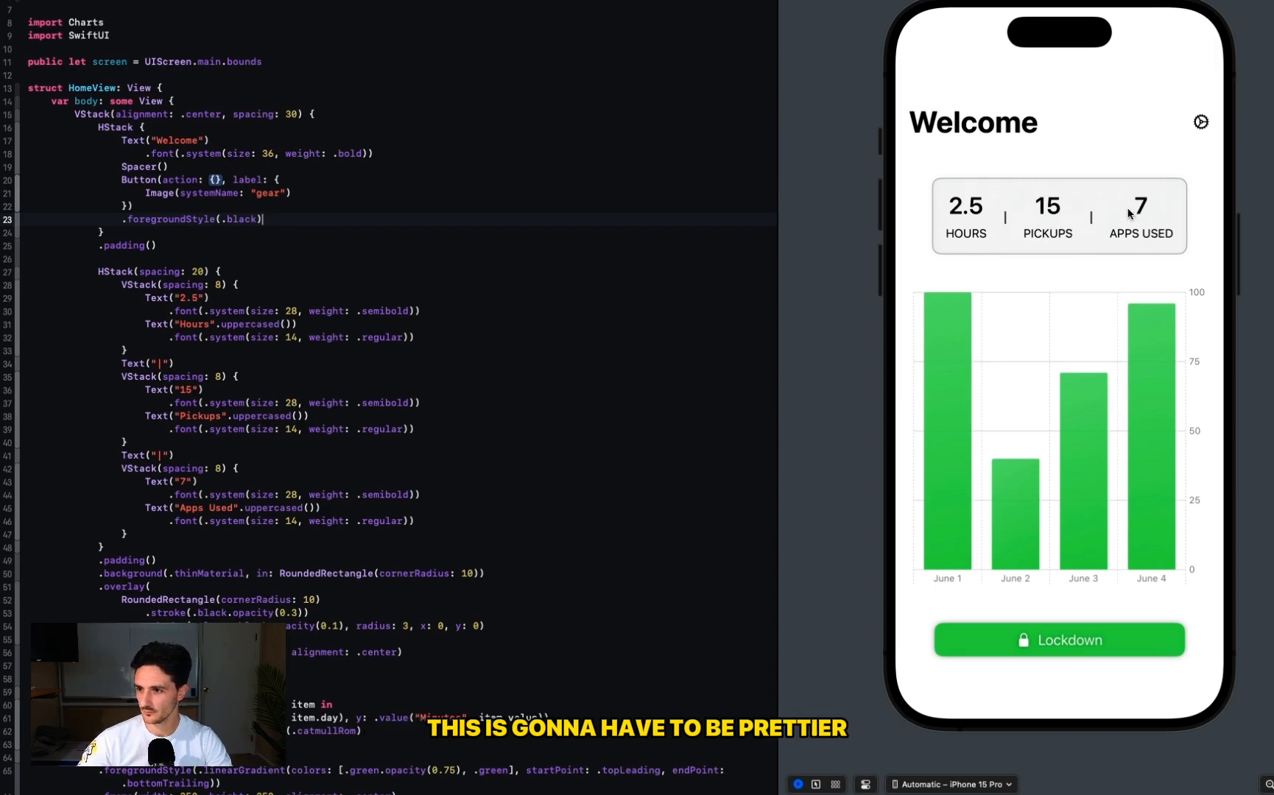
mouse_move(1034, 490)
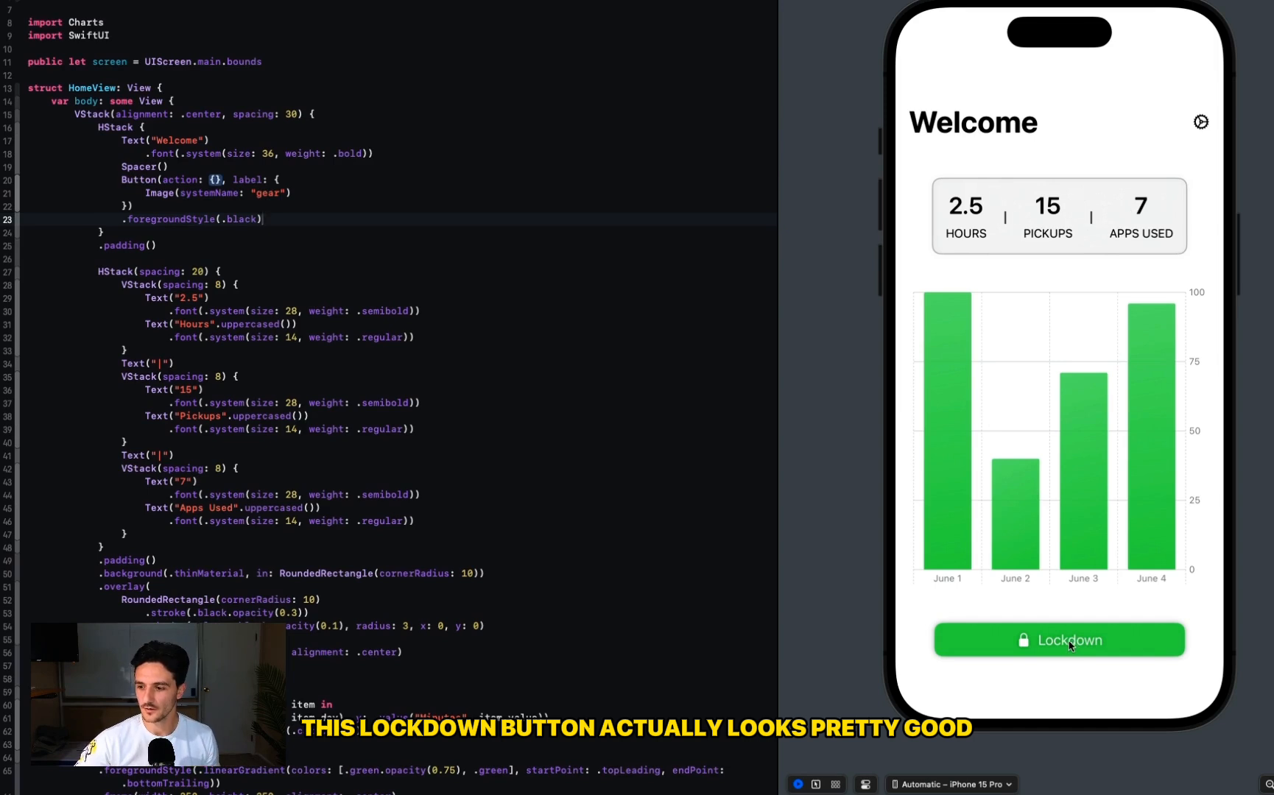
click(532, 532)
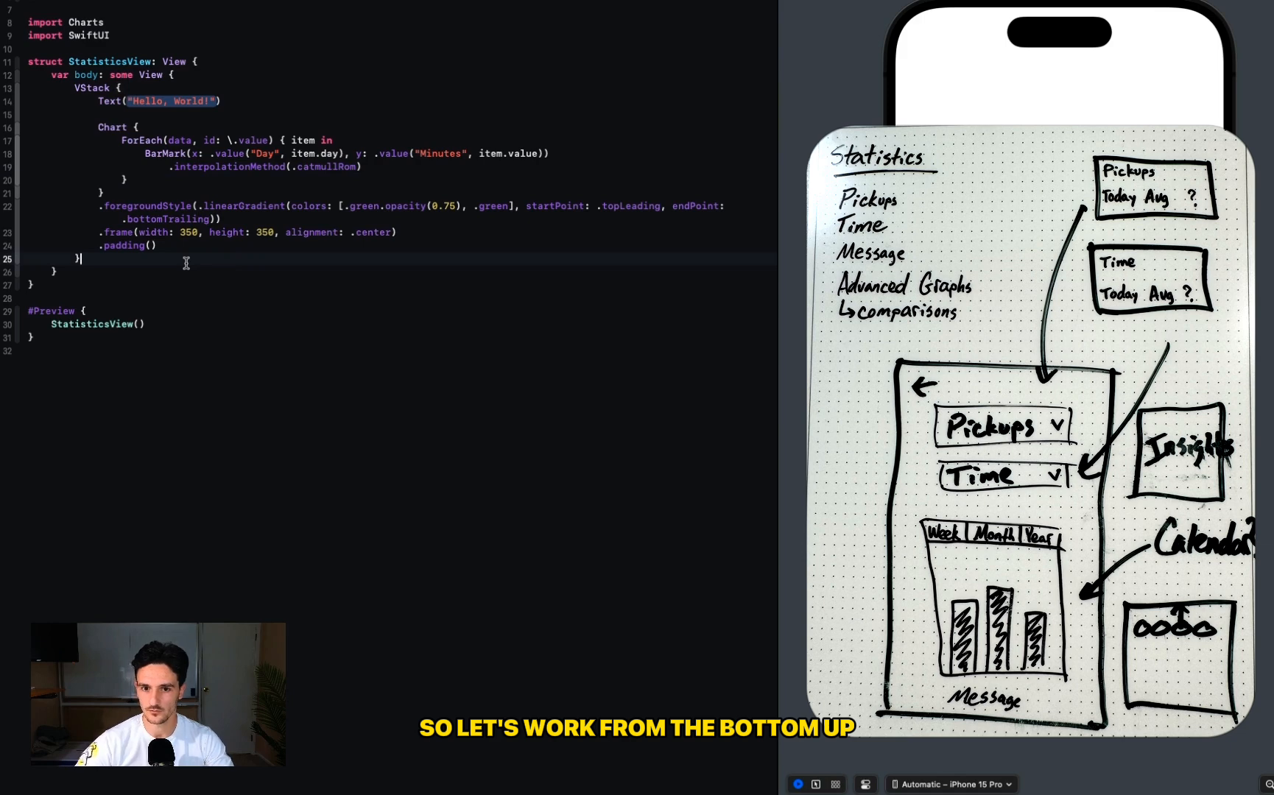
- Add the "Great job!" message below the chart in a regular system font of size 14
text(Text("Great "))
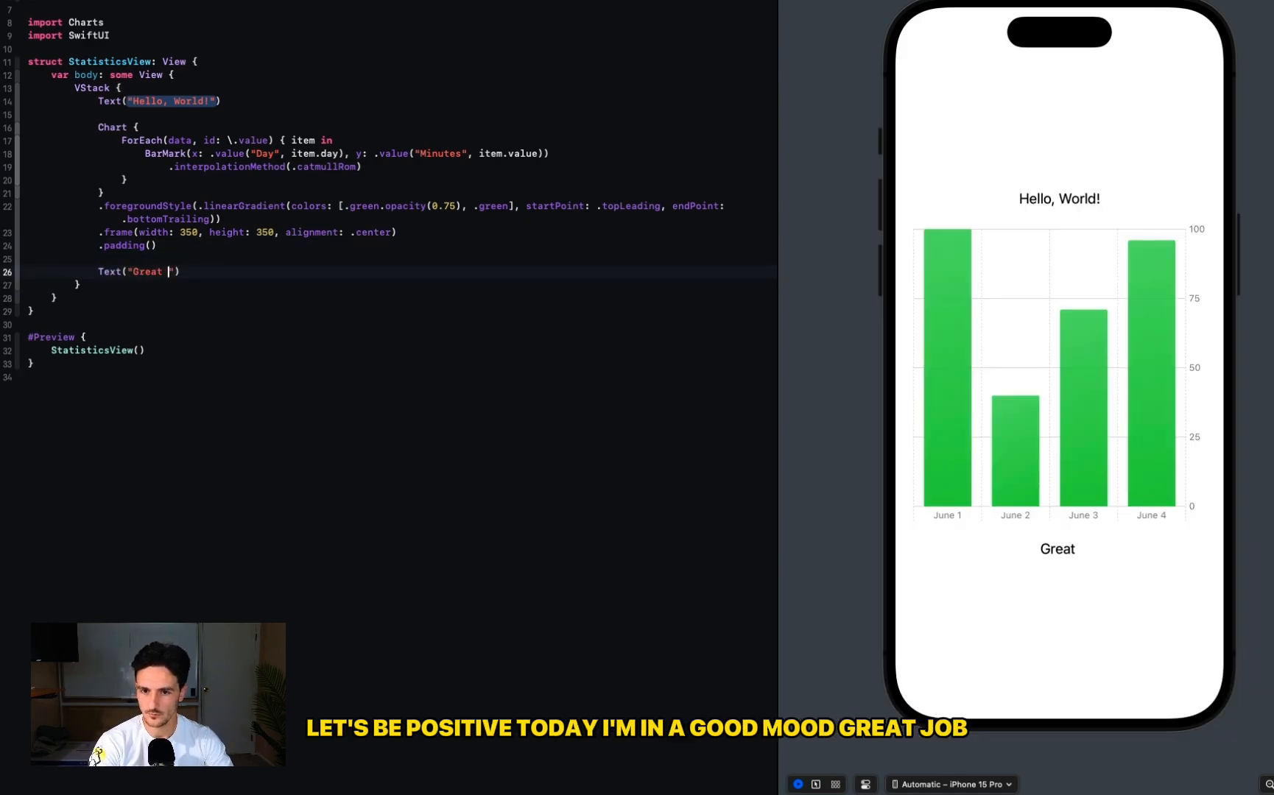
text(job! Your screentime is lower than last week)
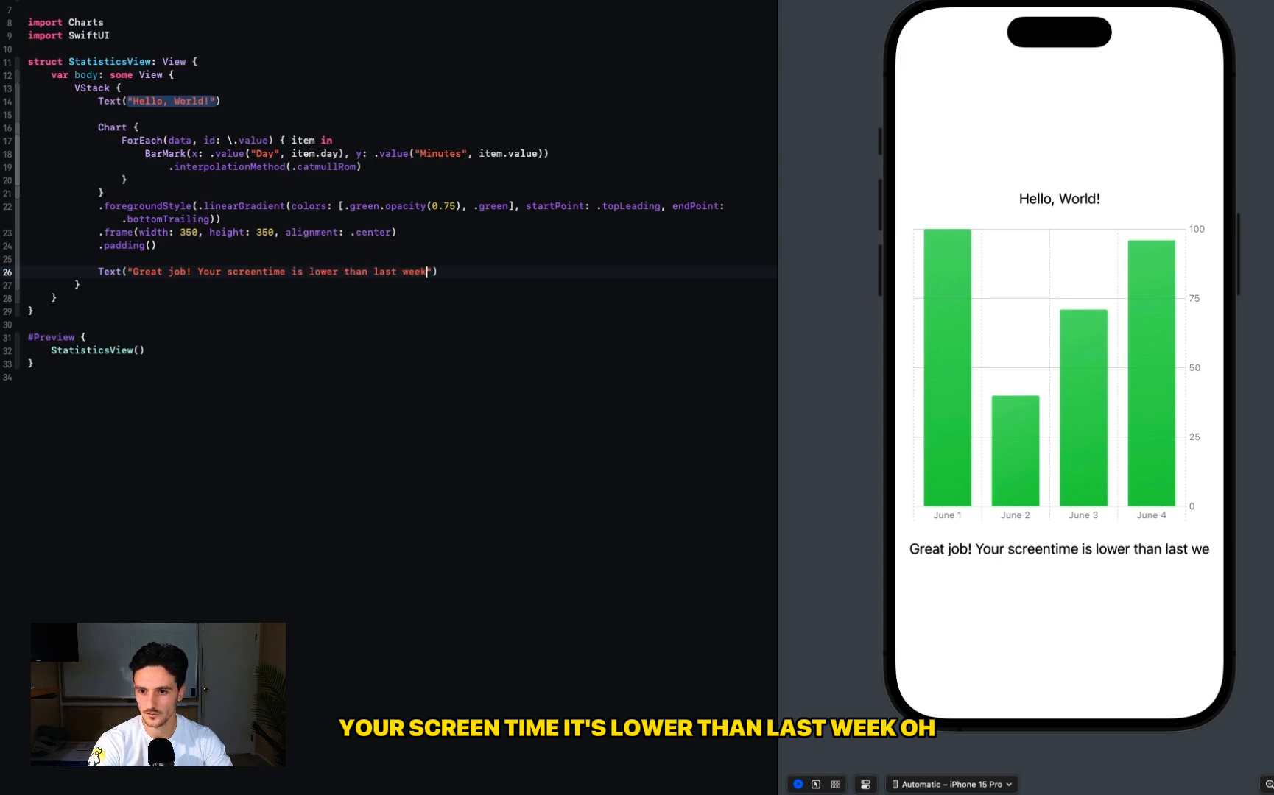
text(.font(.system(size: 16, weight: .regular, design: .default)))
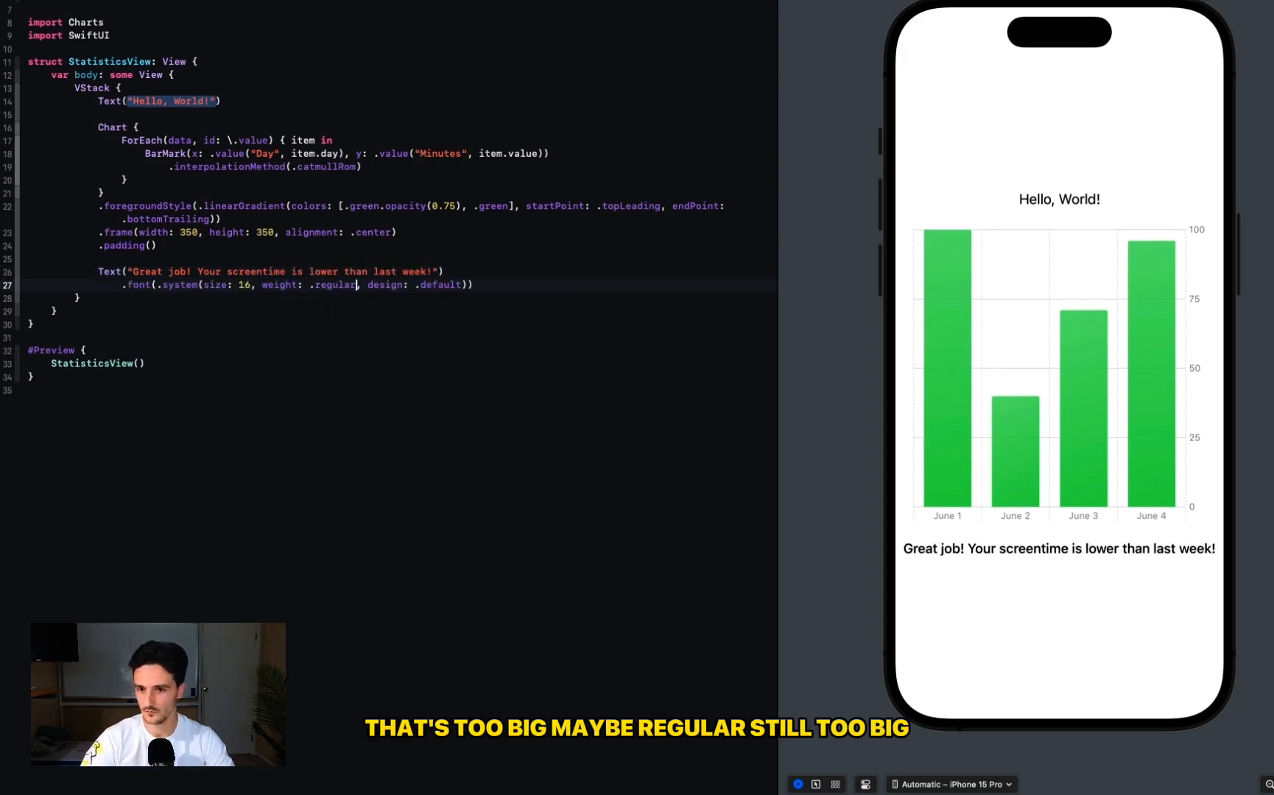
text(14)
text(Text("Blue").tag(2)
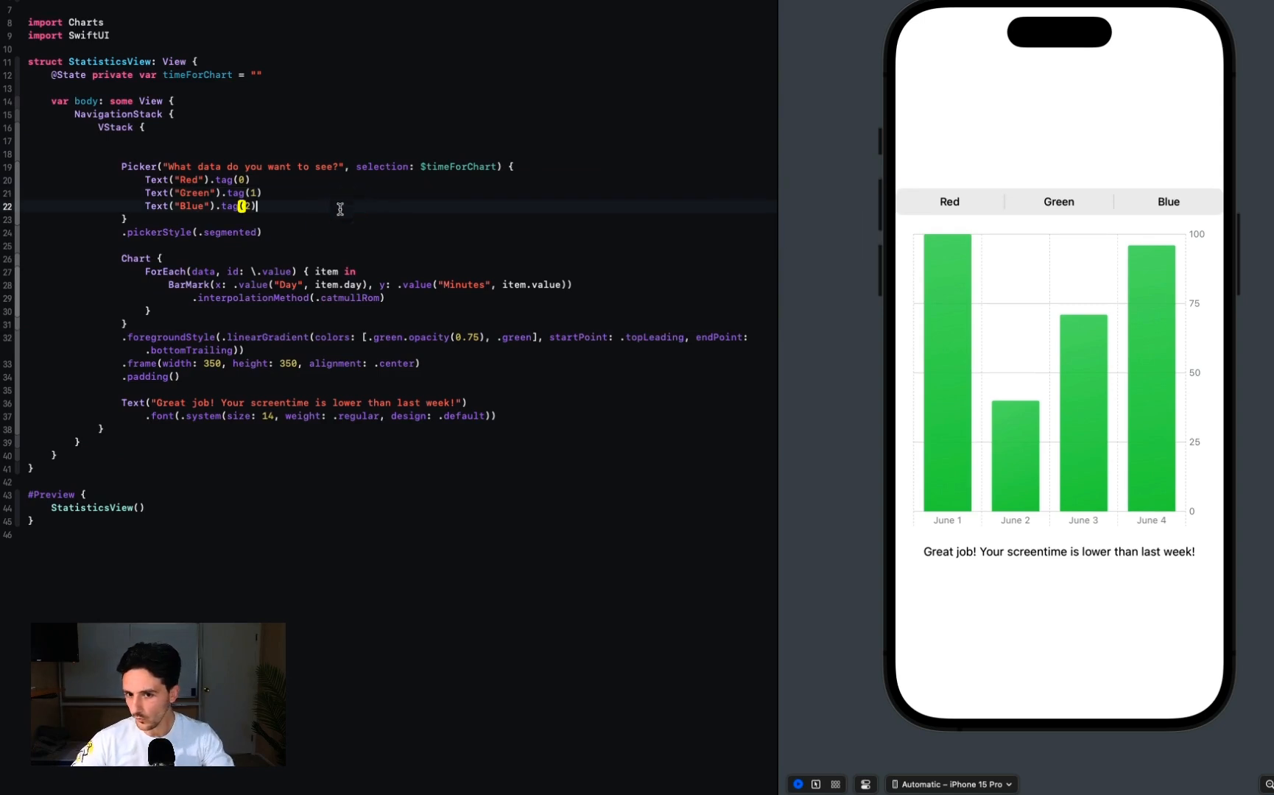
- Give the picker a 250-point frame and relabel its options Past 3 Days and Past Week
text(.frame(width: ))
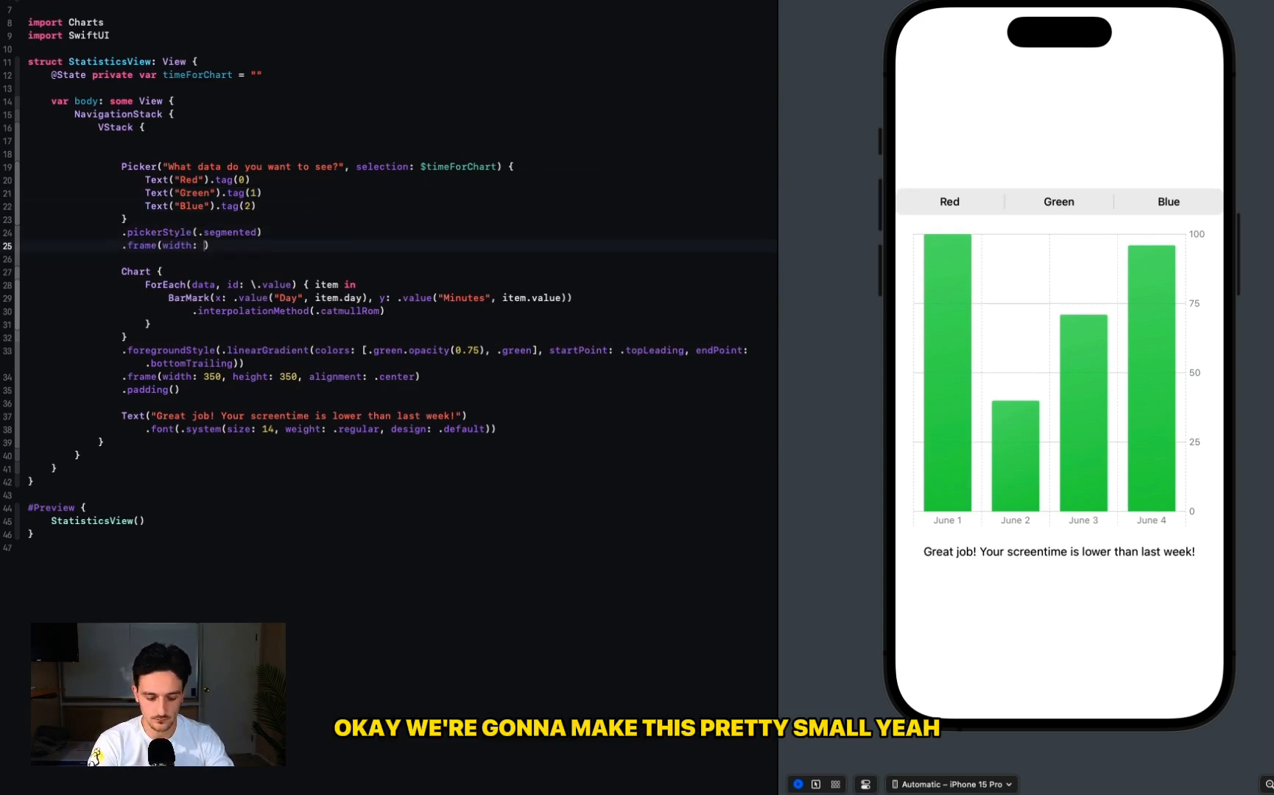
text(250)
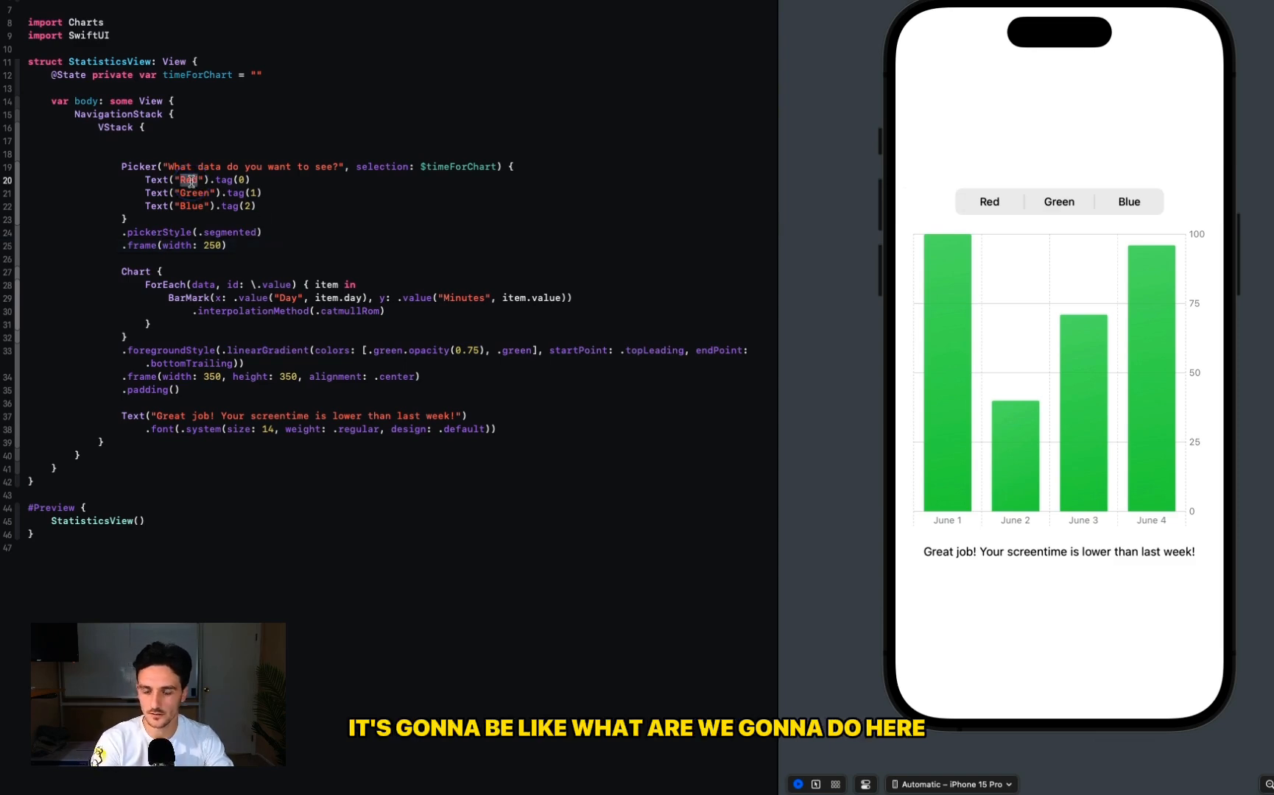
text(Past 3 Days)
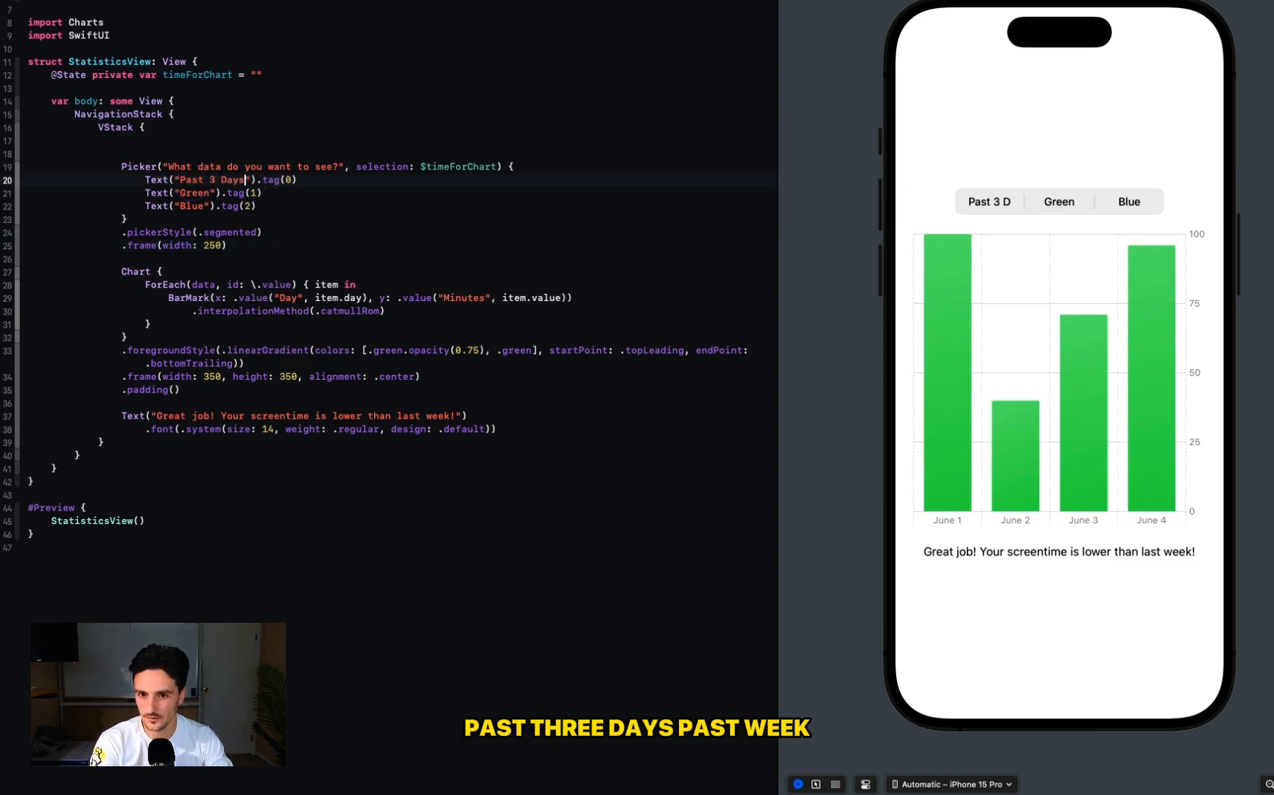
text(Past Week)
click(202, 204)
text(Month)
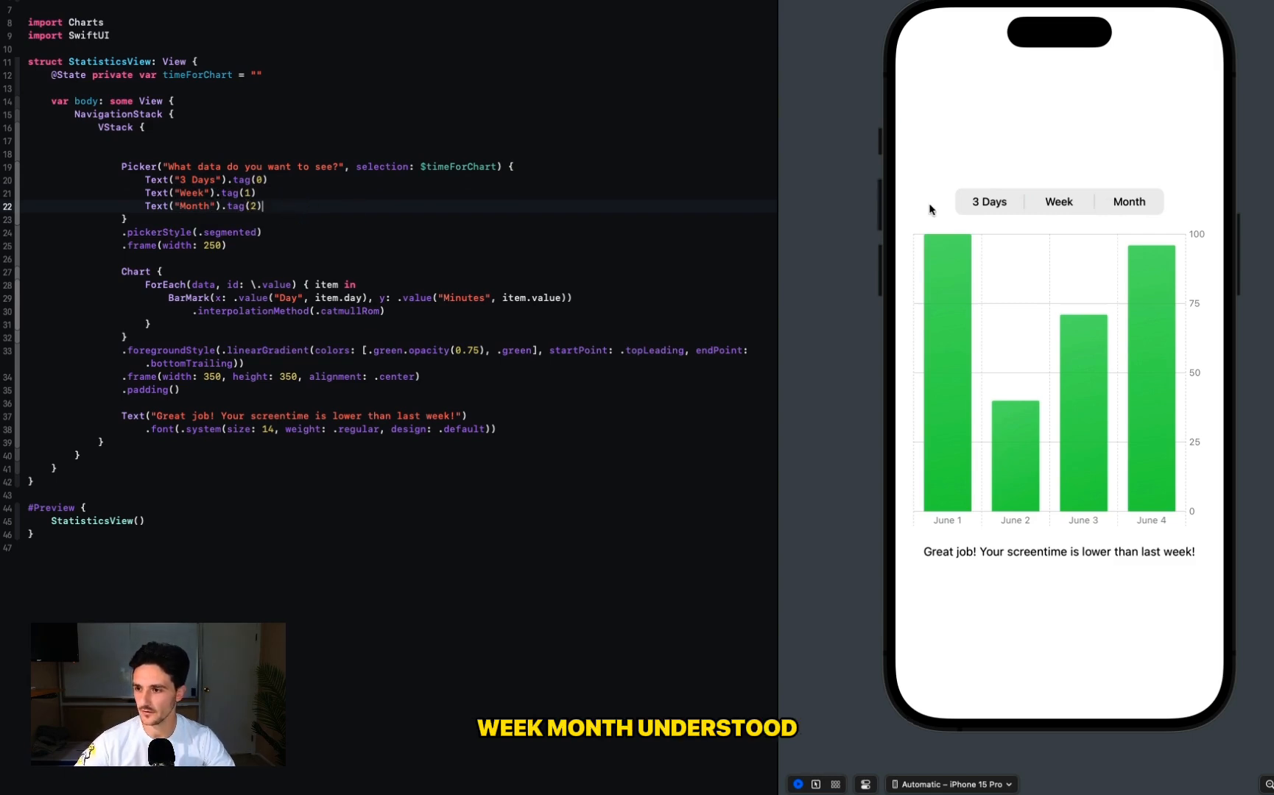
mouse_move(365, 262)
text(VStack {)
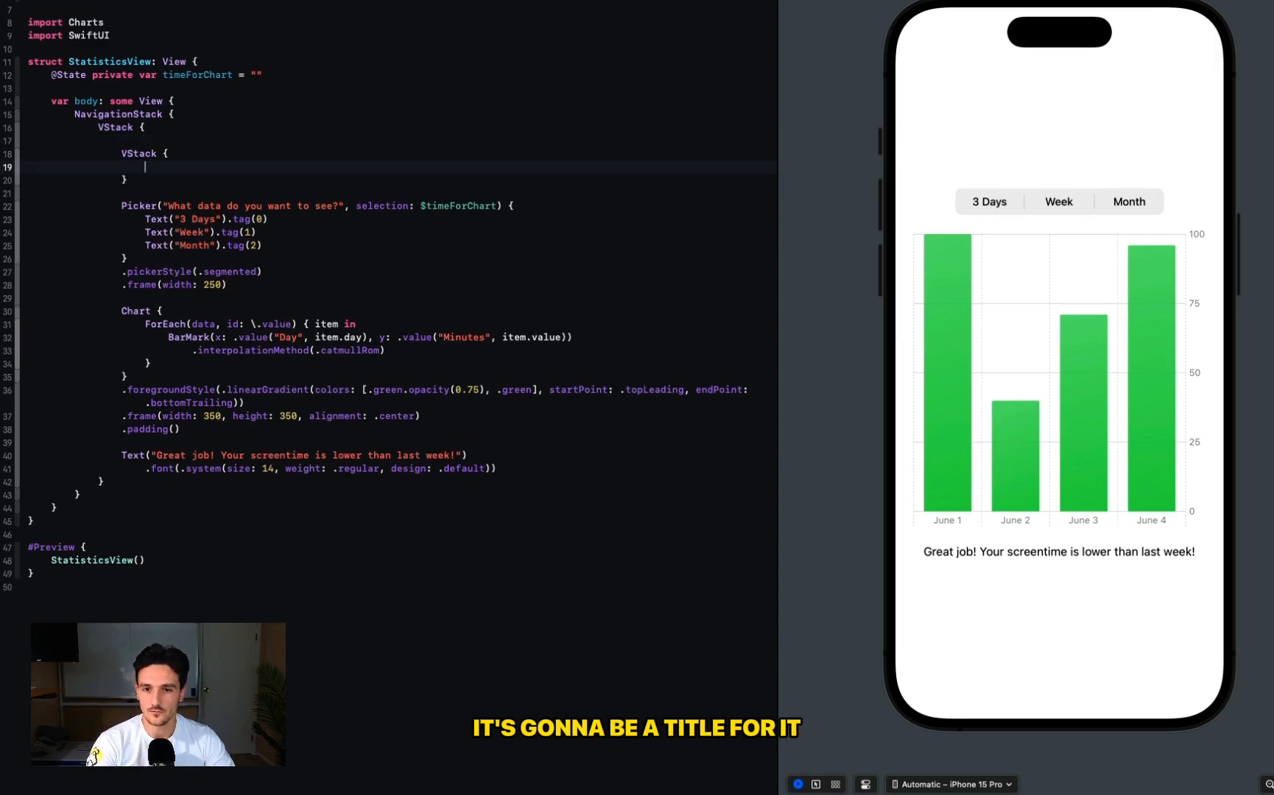
- Add a Pickups header with the 149 Weekly value and begin setting the VStack alignment
text(Text("Pickups"))
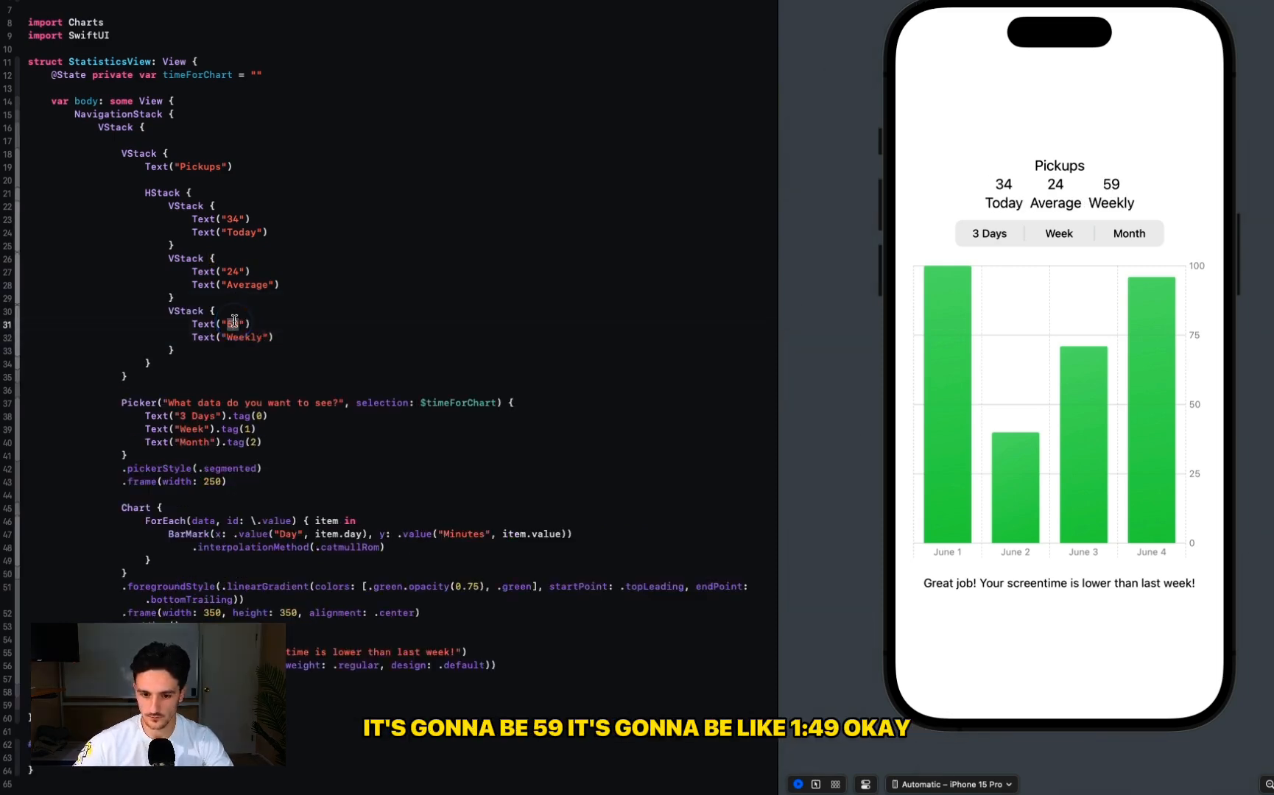
text(149)
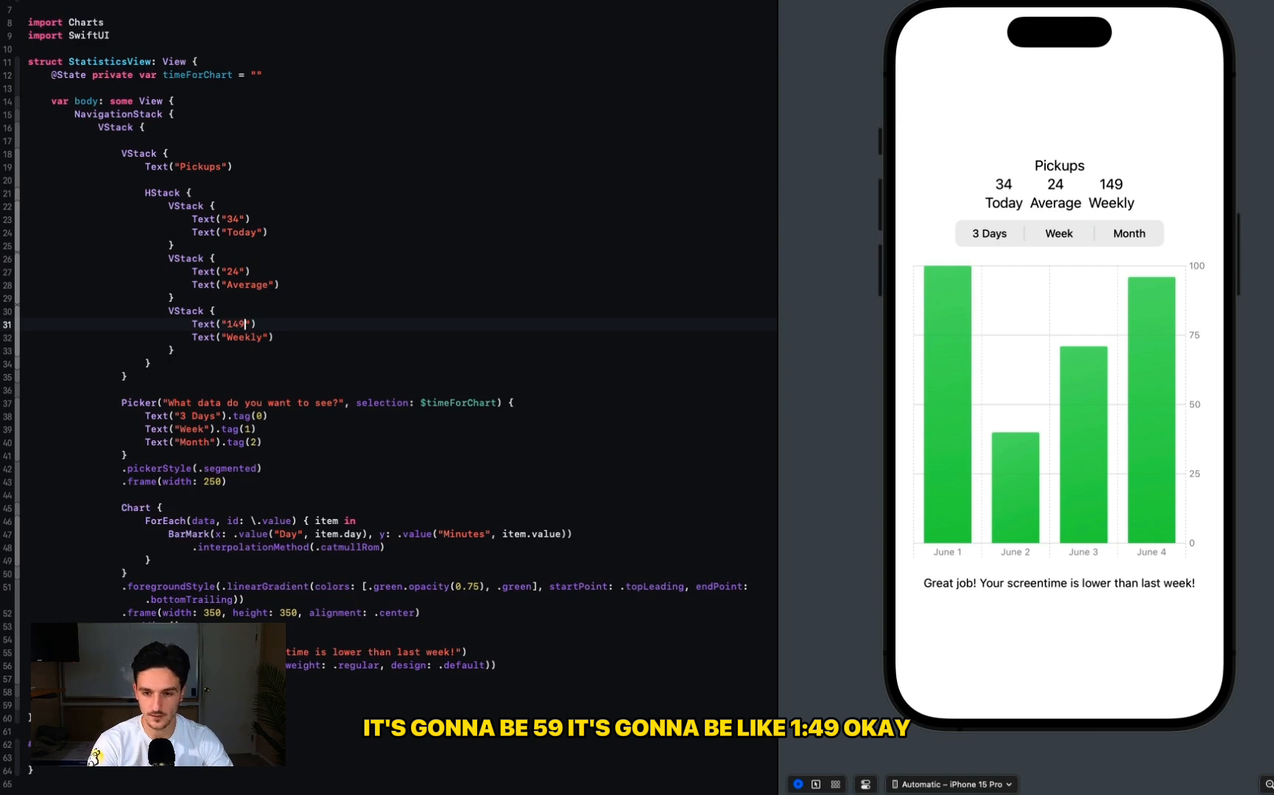
text(Text("|)
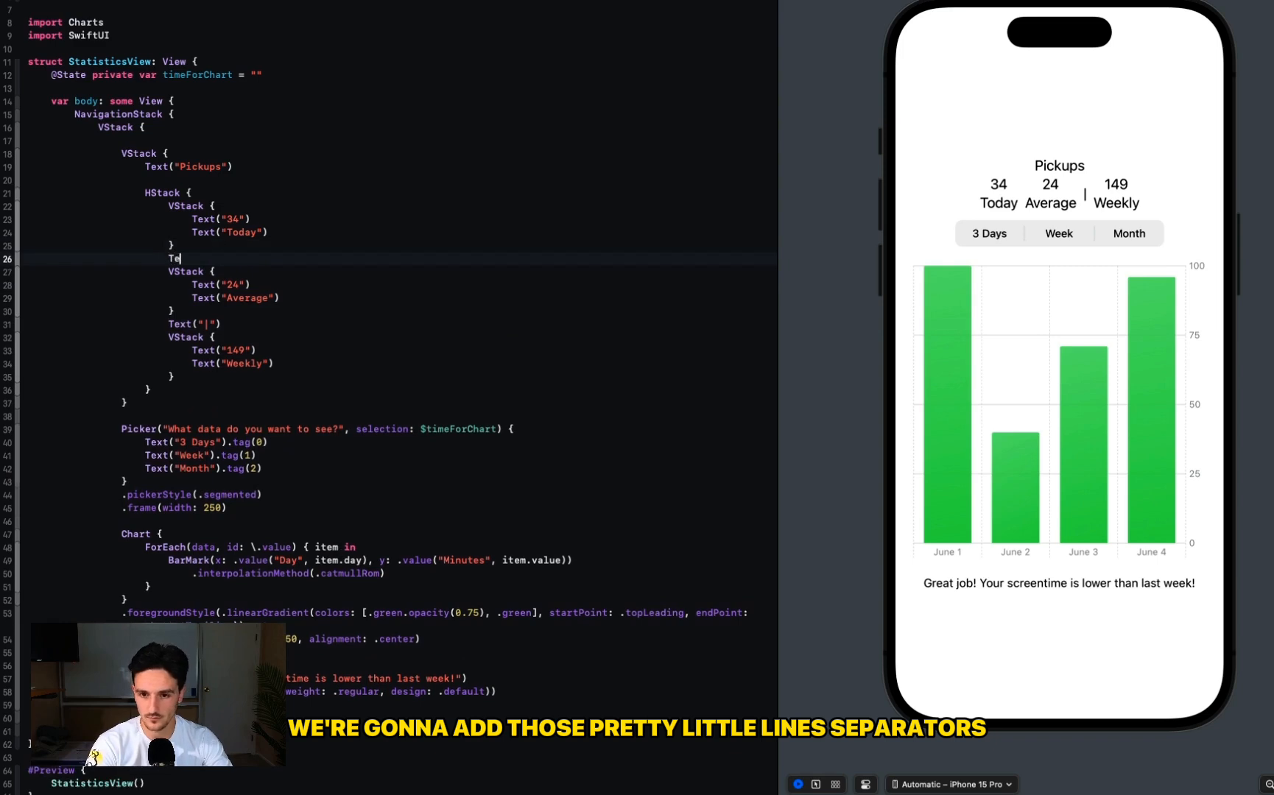
text((alignmnet:)
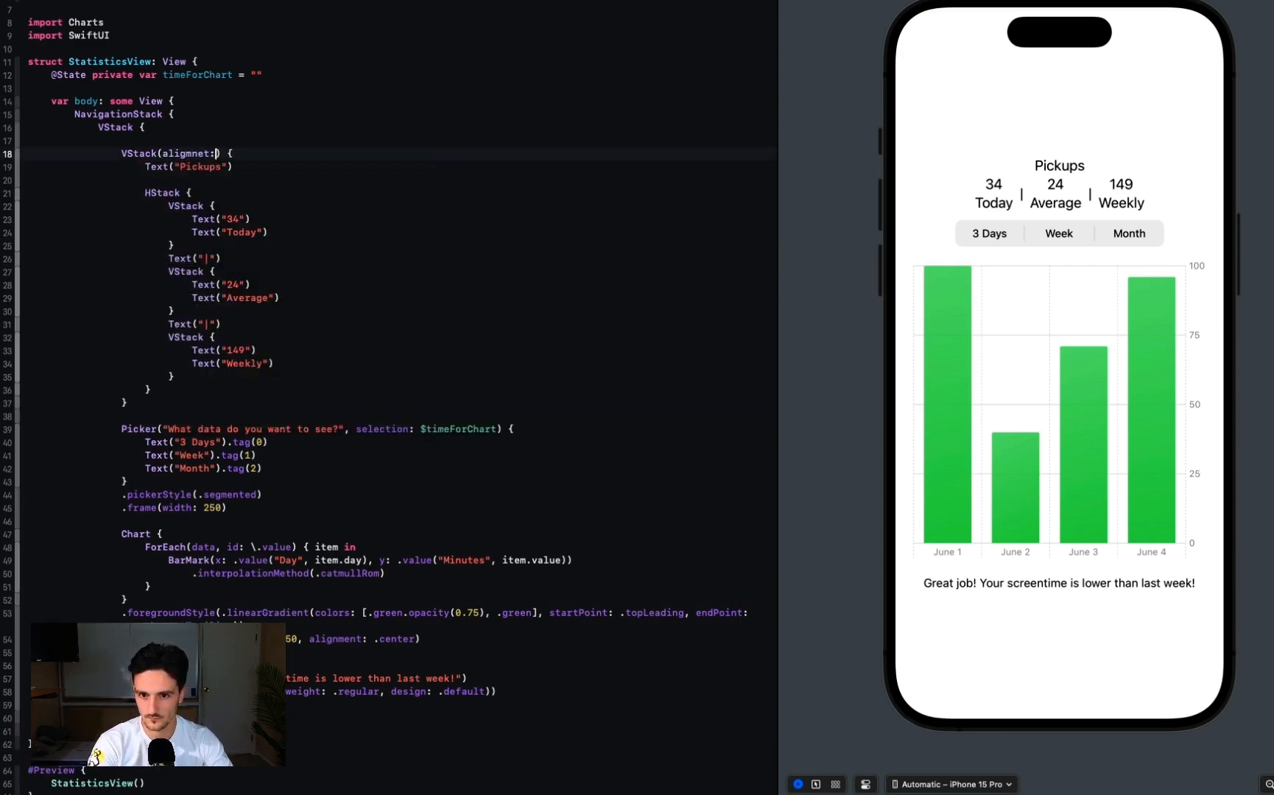
text(alignmen)
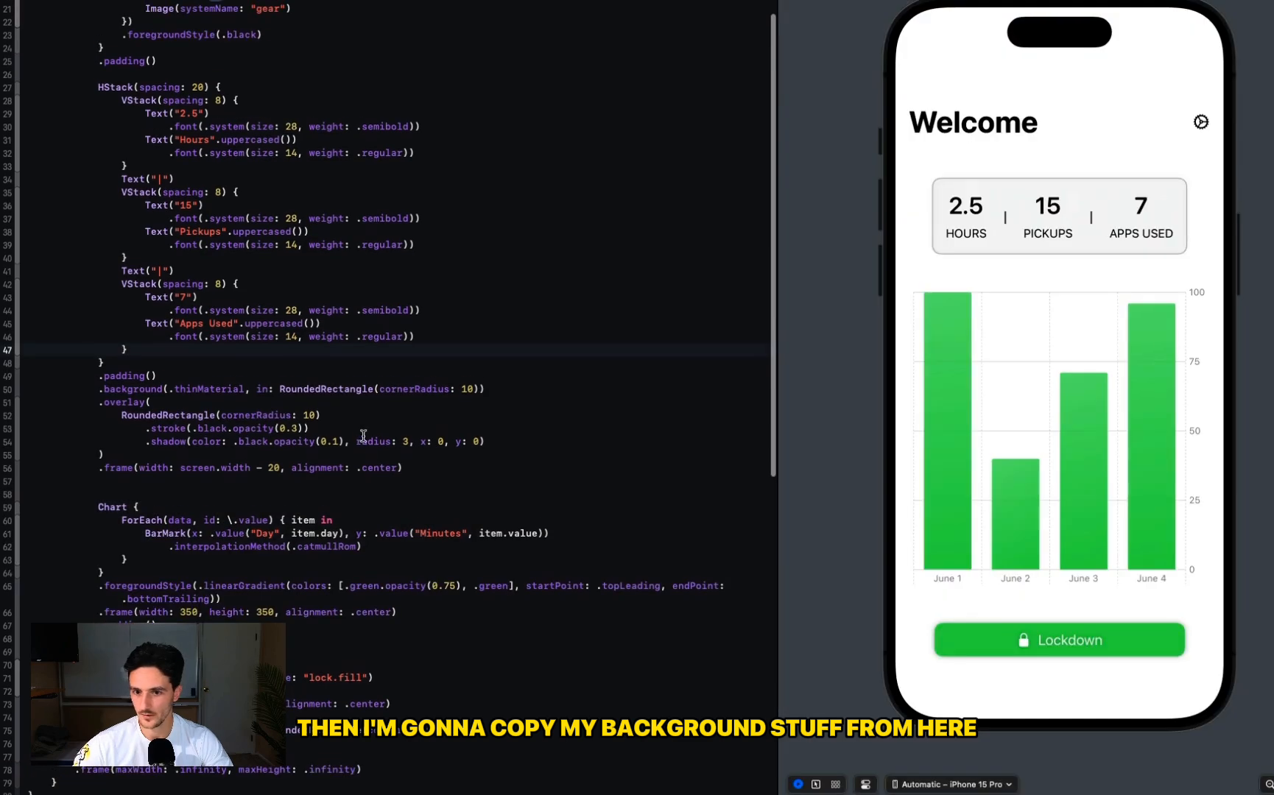
- Apply HomeView's padded rounded-box styling to the Pickups HStack with a medium 16pt left-aligned title
drag(106, 376, 402, 467)
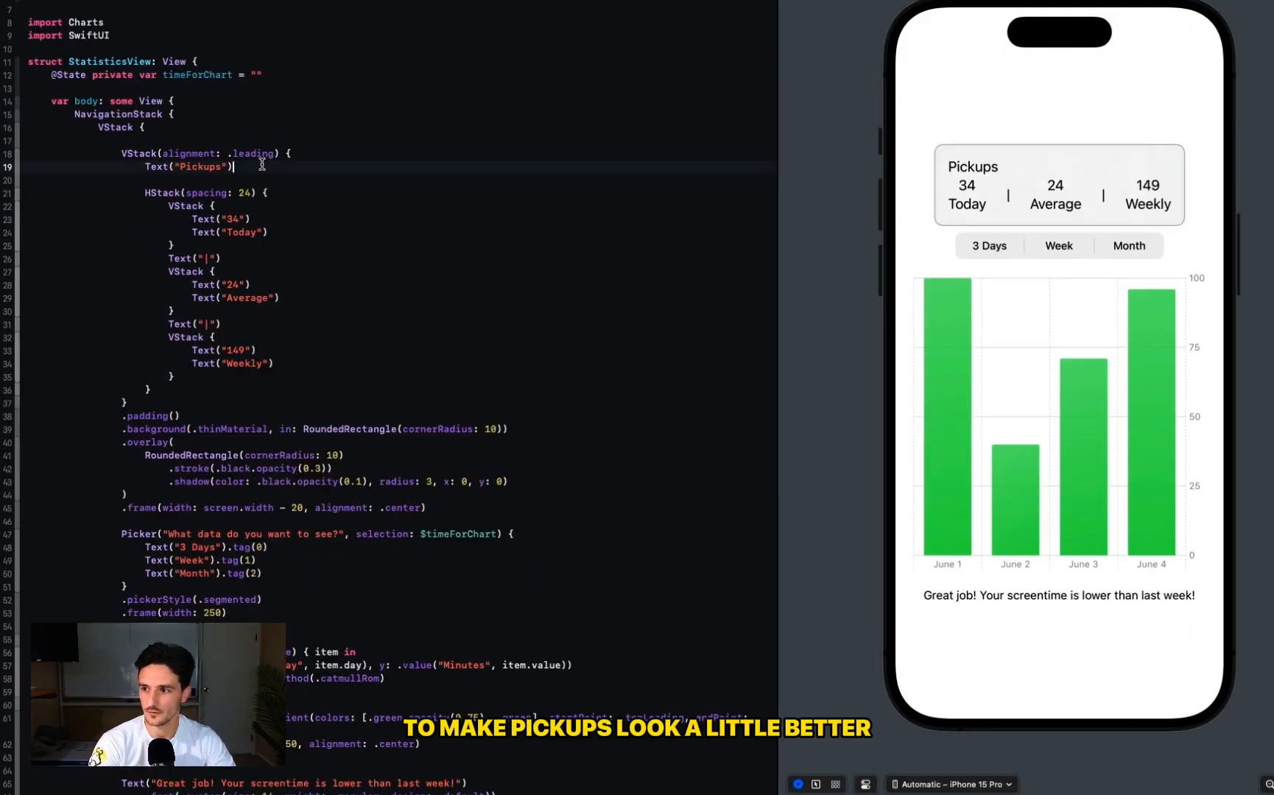
text(.font(.system(size: 24, weight: .bold)))
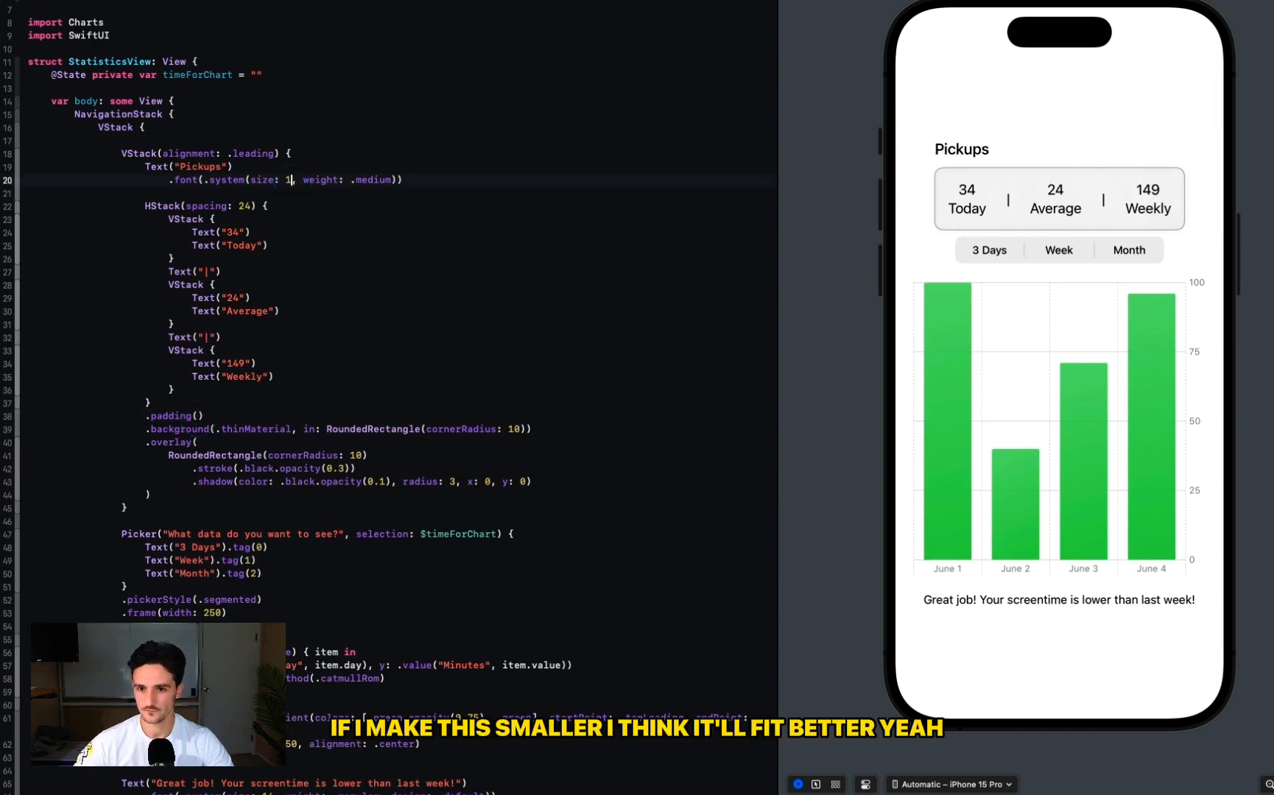
text(6)
text(.padding())
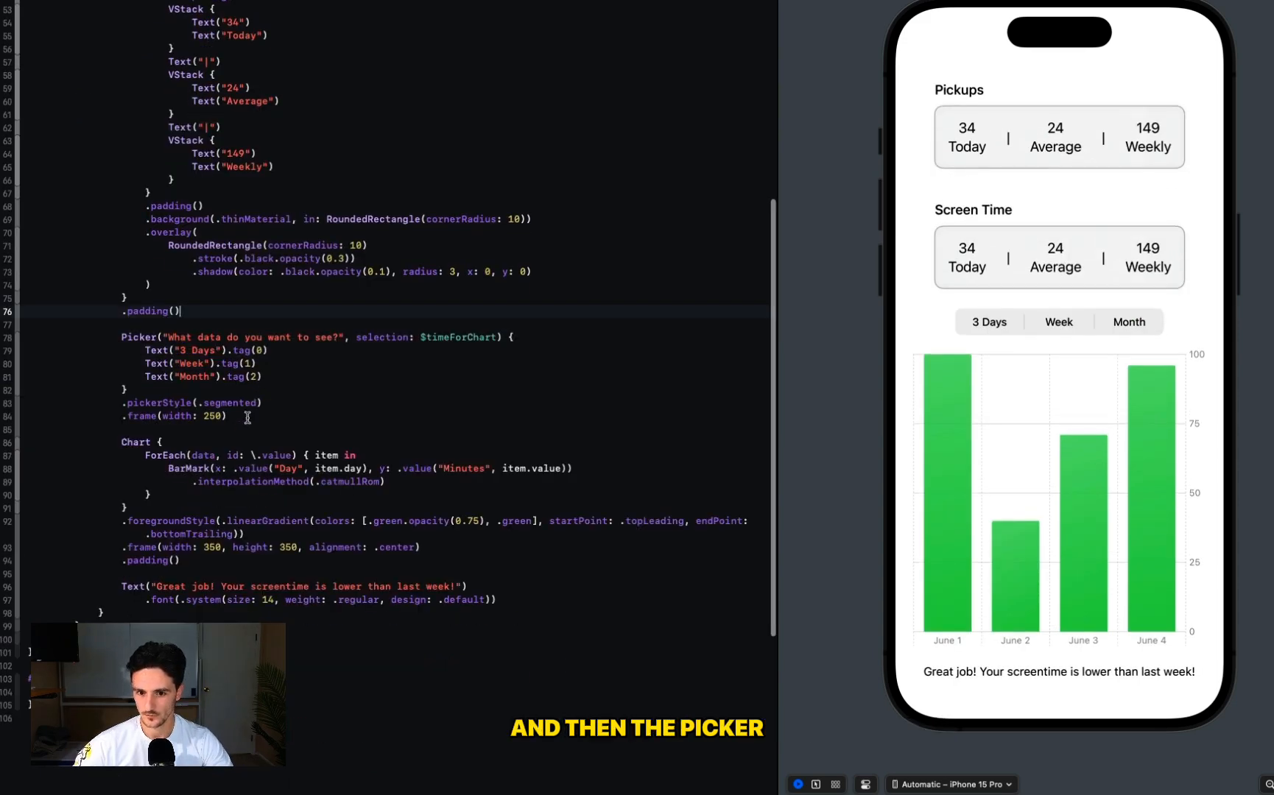
- Embed the picker and chart in a VStack card with thinMaterial RoundedRectangle background and overlay radius 20
right_click(136, 319)
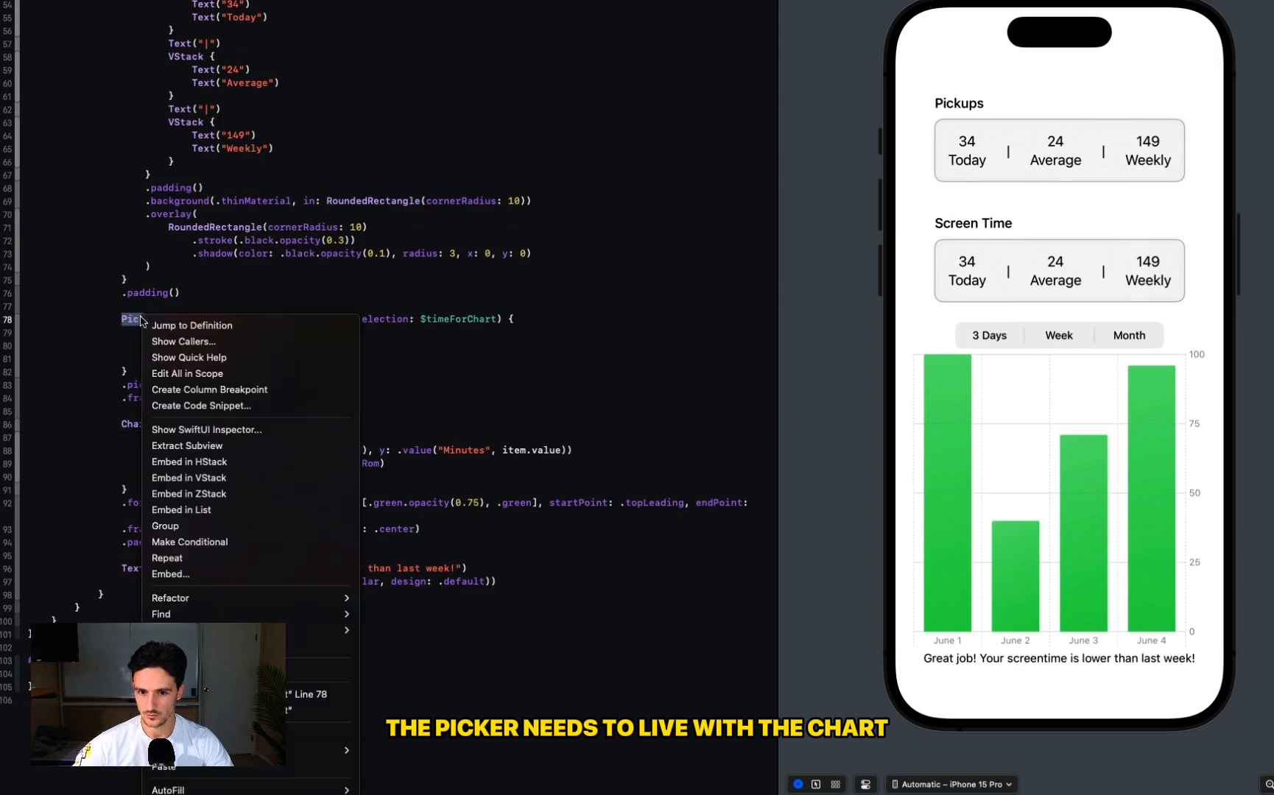
click(189, 477)
text(.background(.thinMaterial)
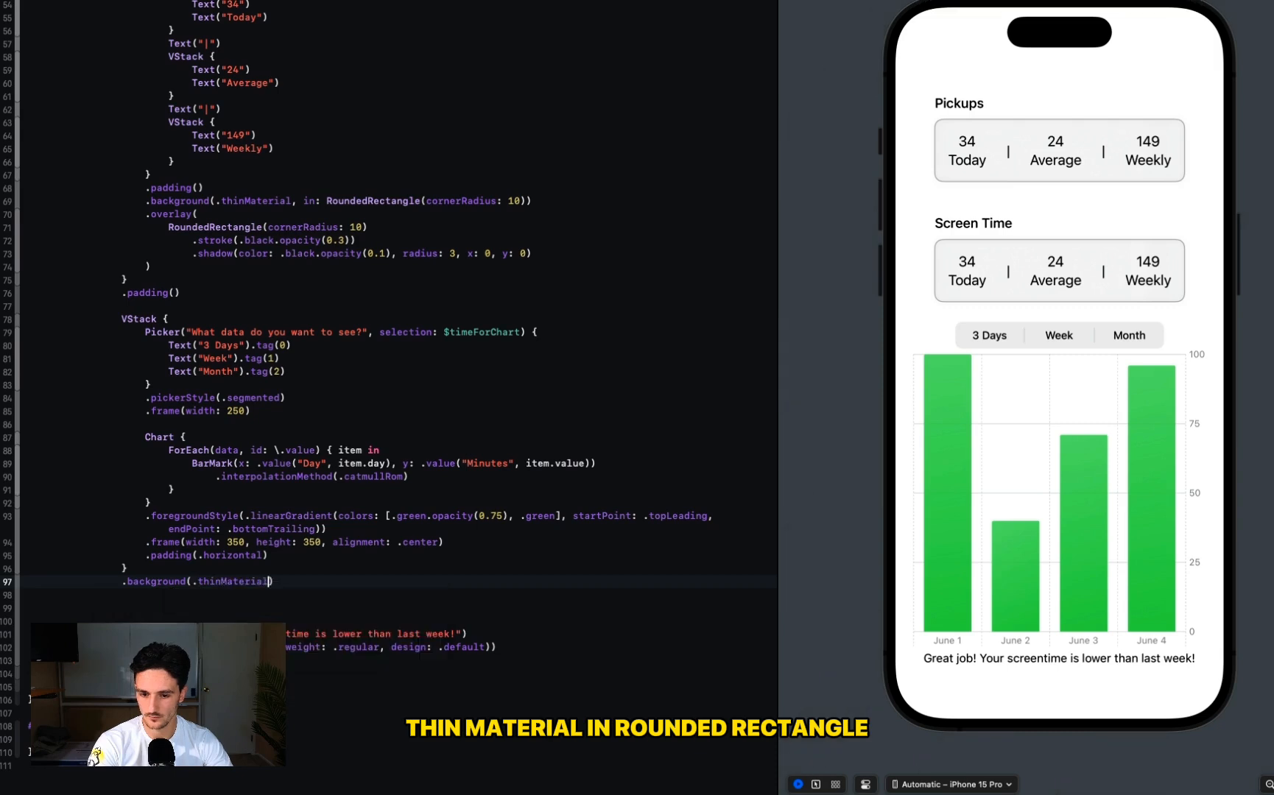
text(, in: RoundedRectangle)
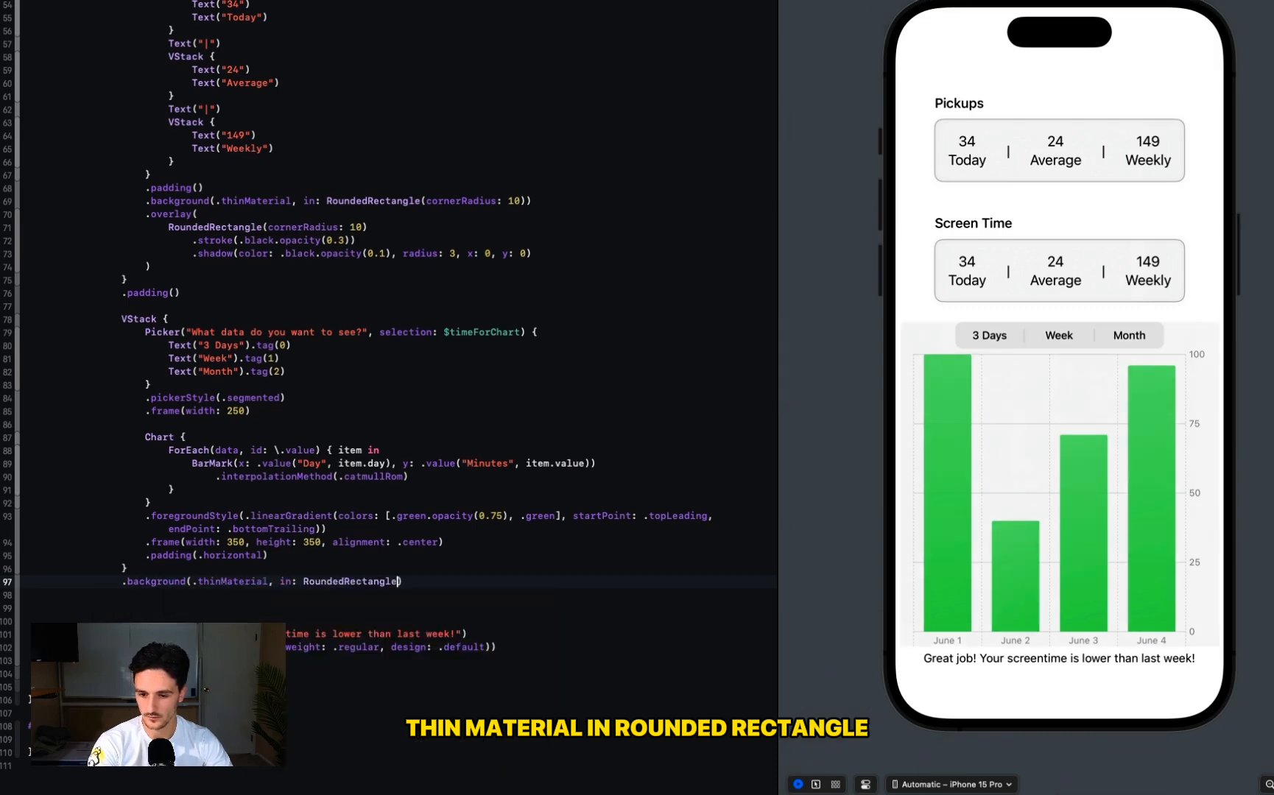
text((cornerRadius: 20)))
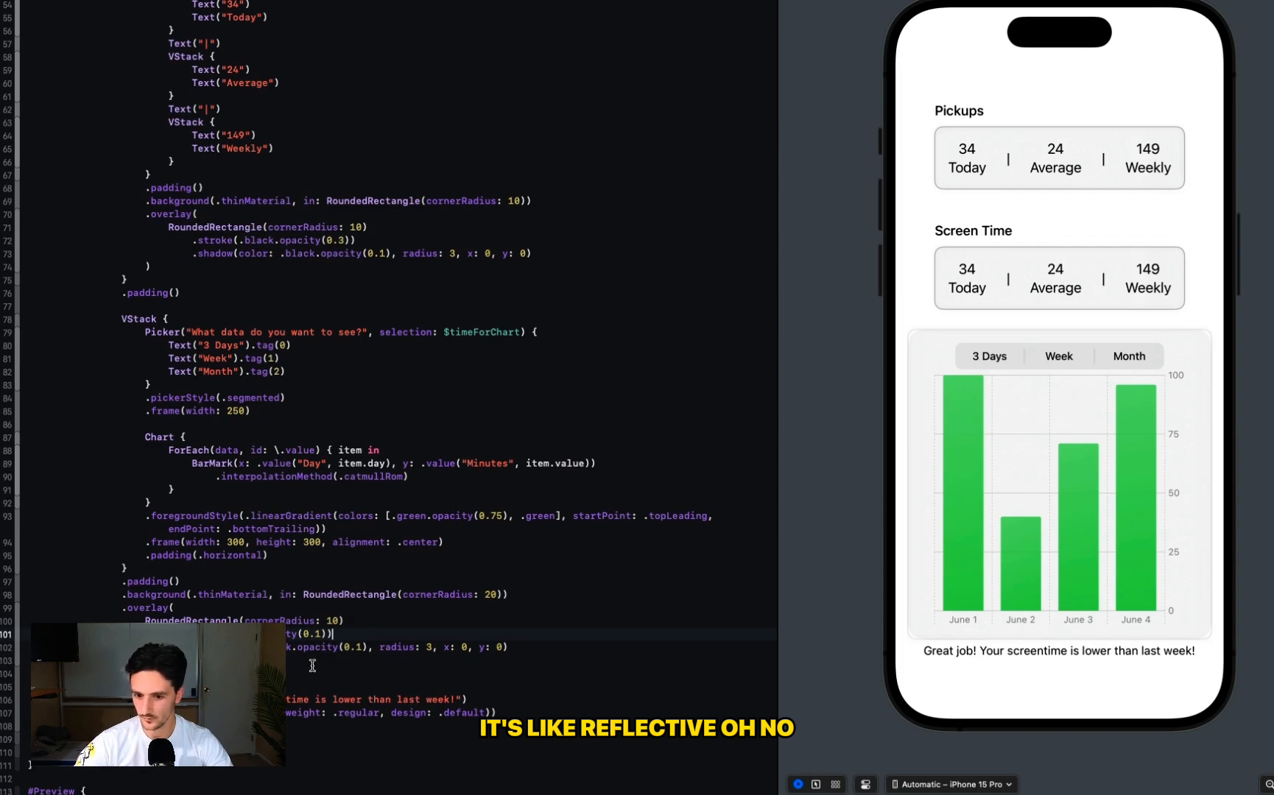
double_click(328, 621)
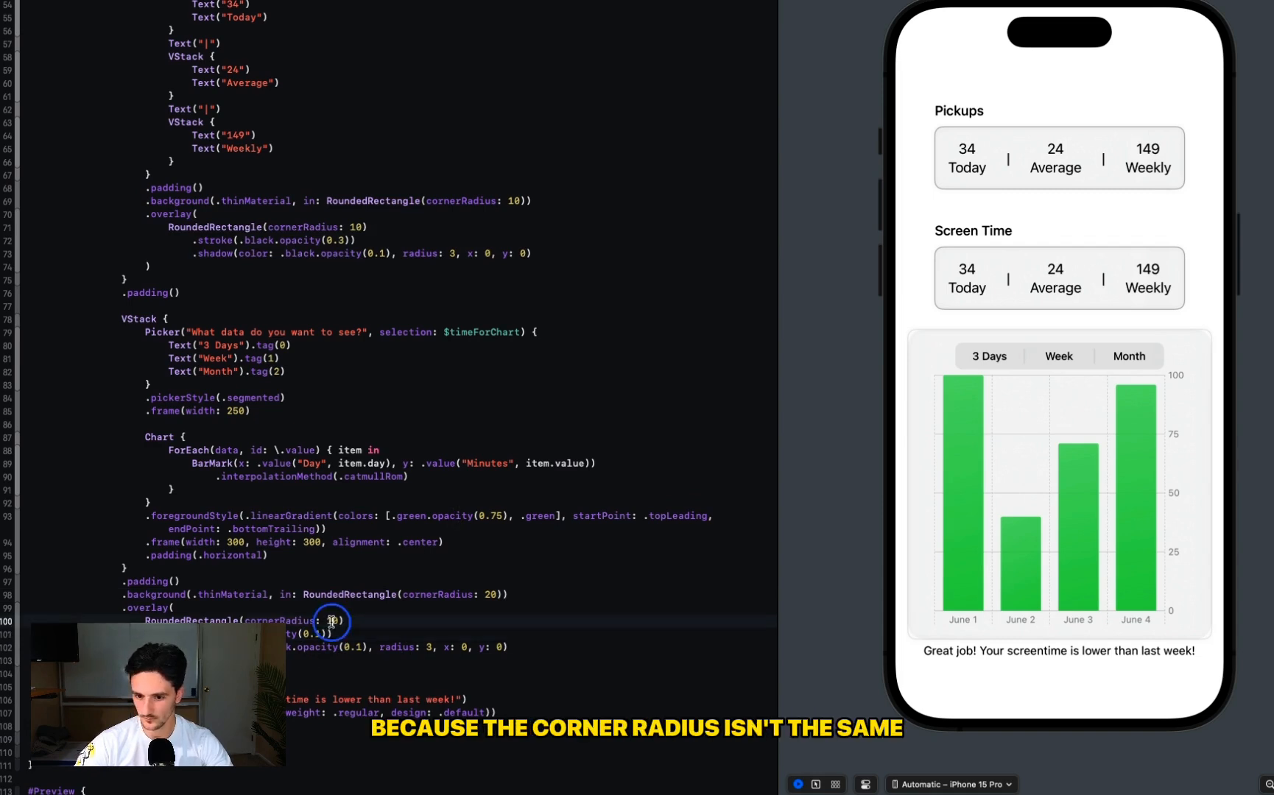
text(20)
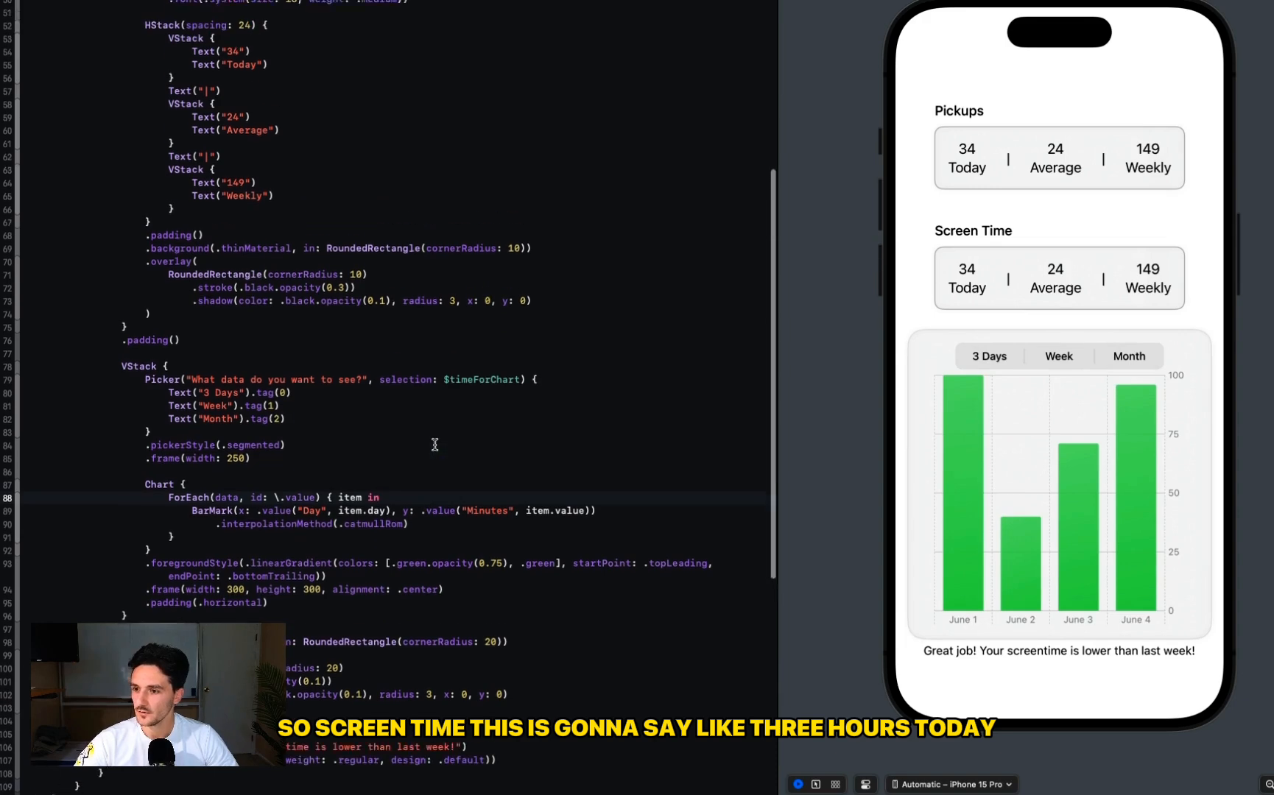
- Set Screen Time values to 3 hr, 7.3 and ? with VStack spacing 4 under styled labels
text(3 hr)
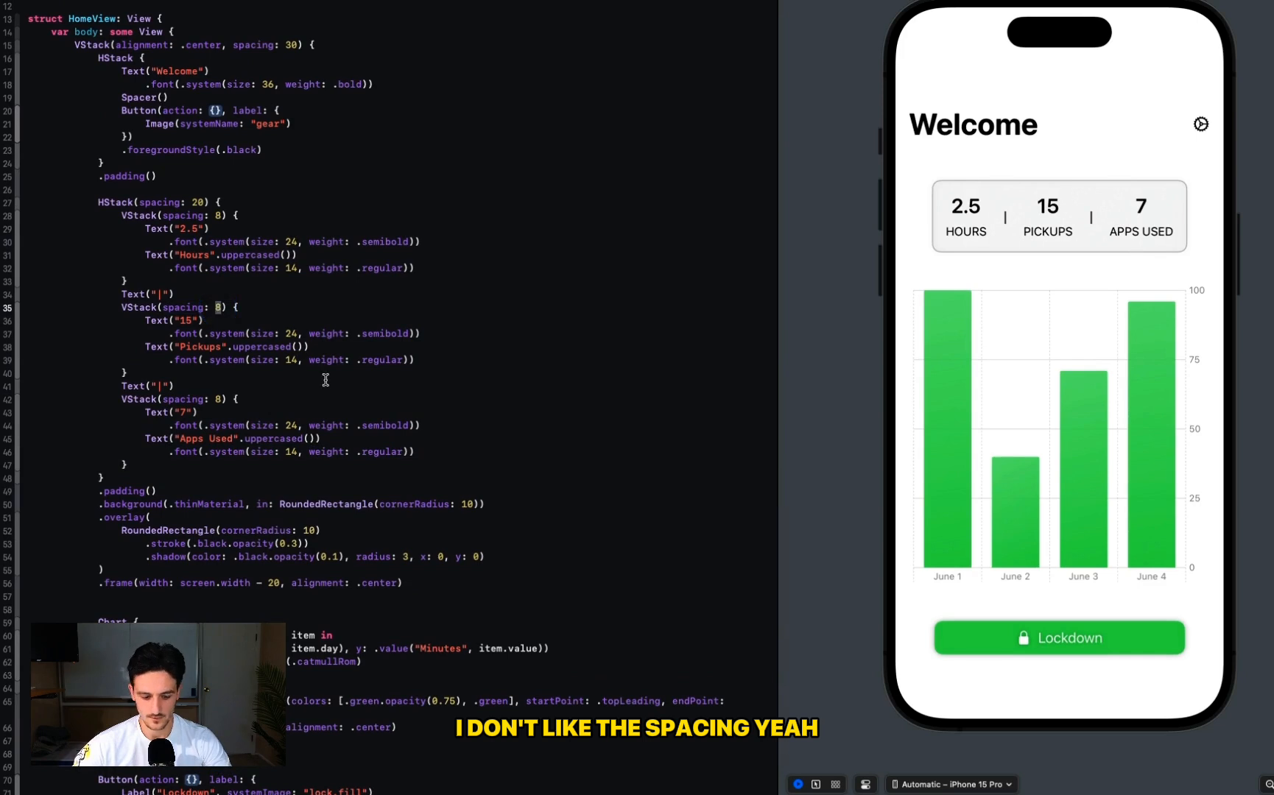
text(4)
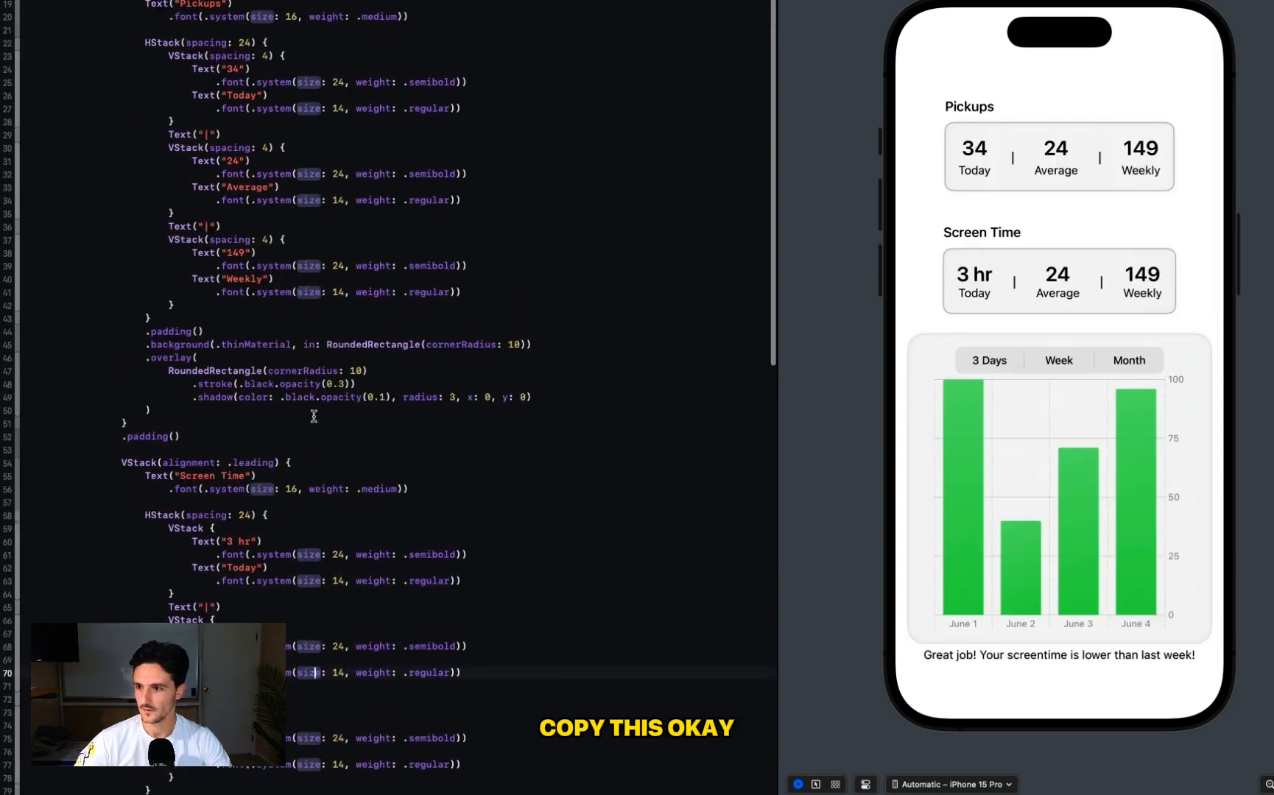
scroll(down, 3)
text(7)
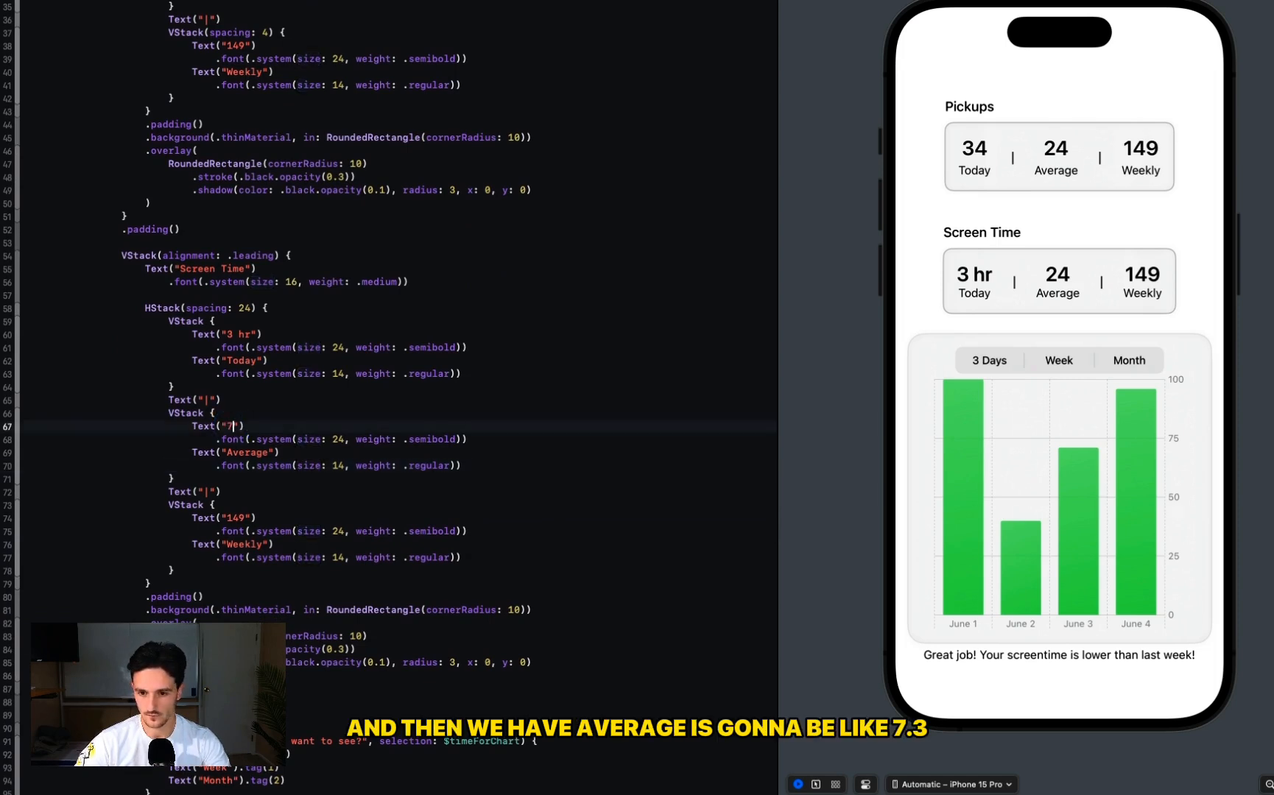
text(.3)
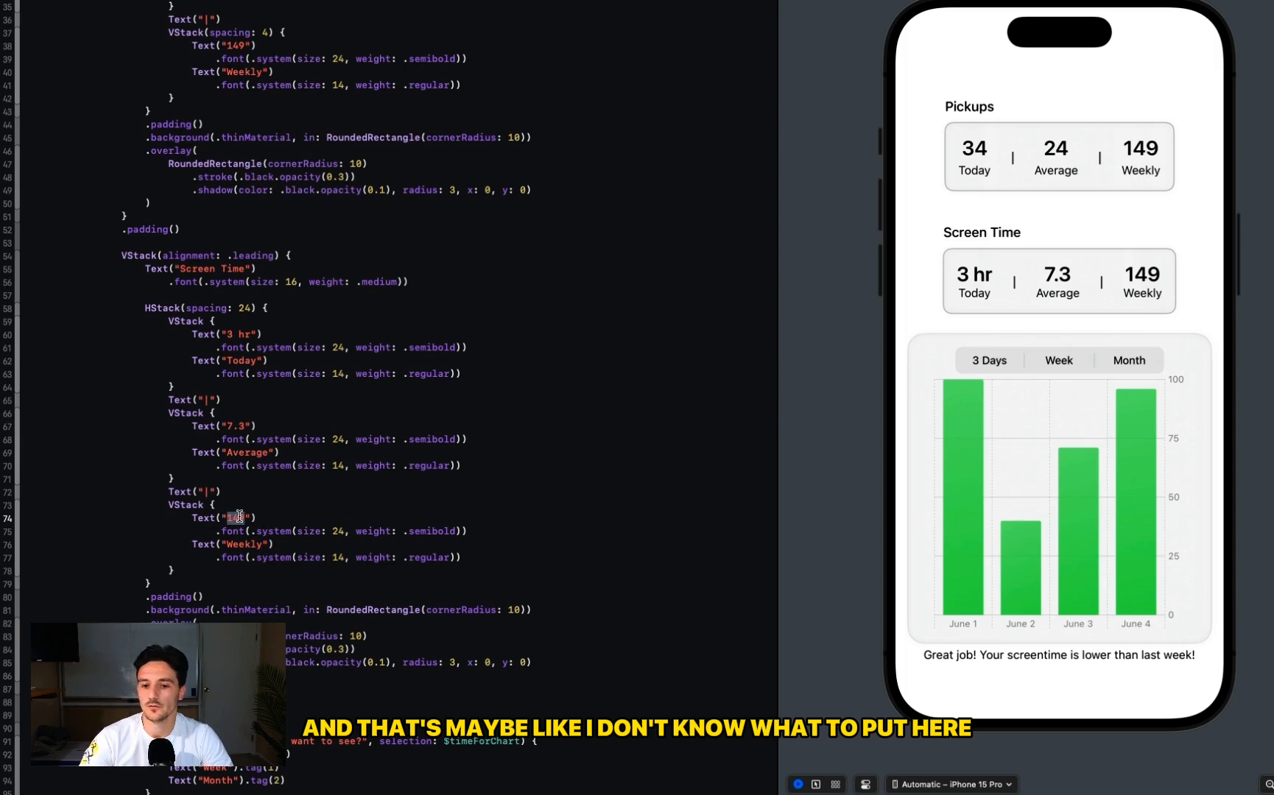
text(?)
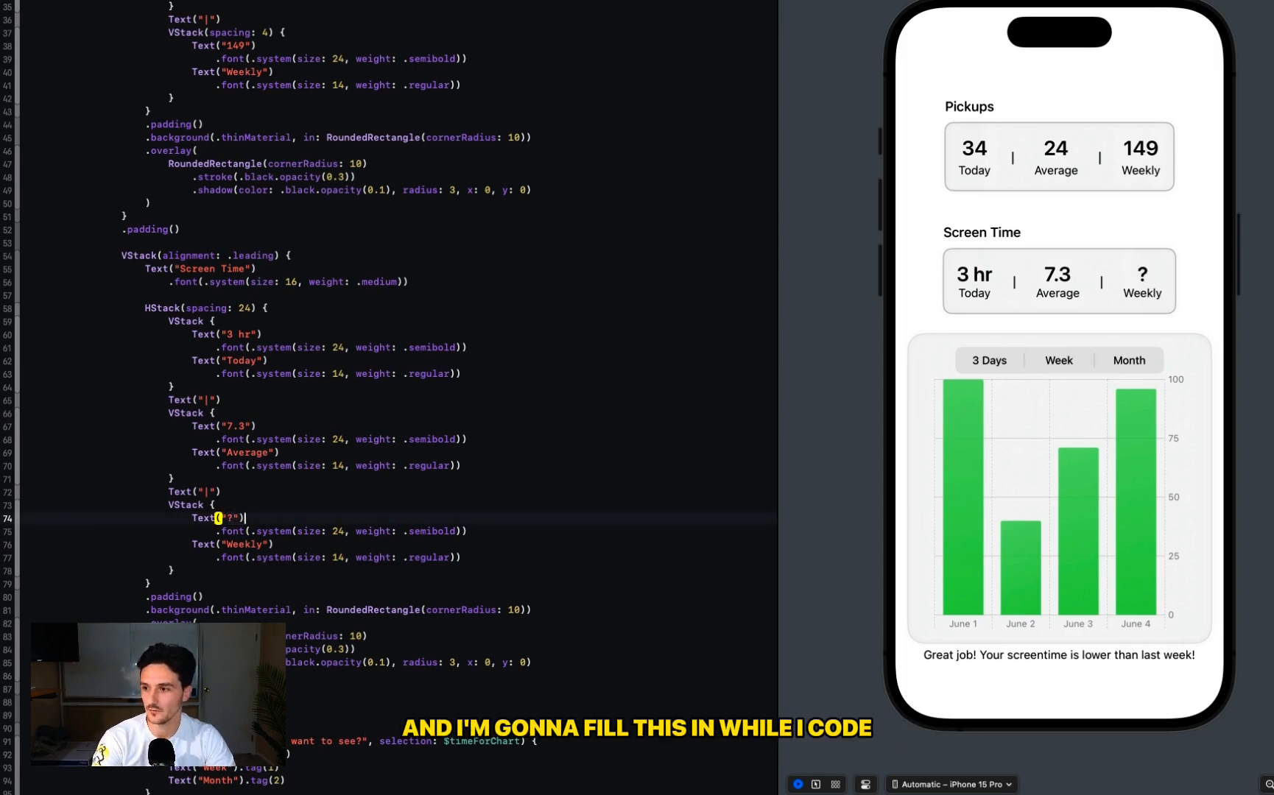
click(235, 545)
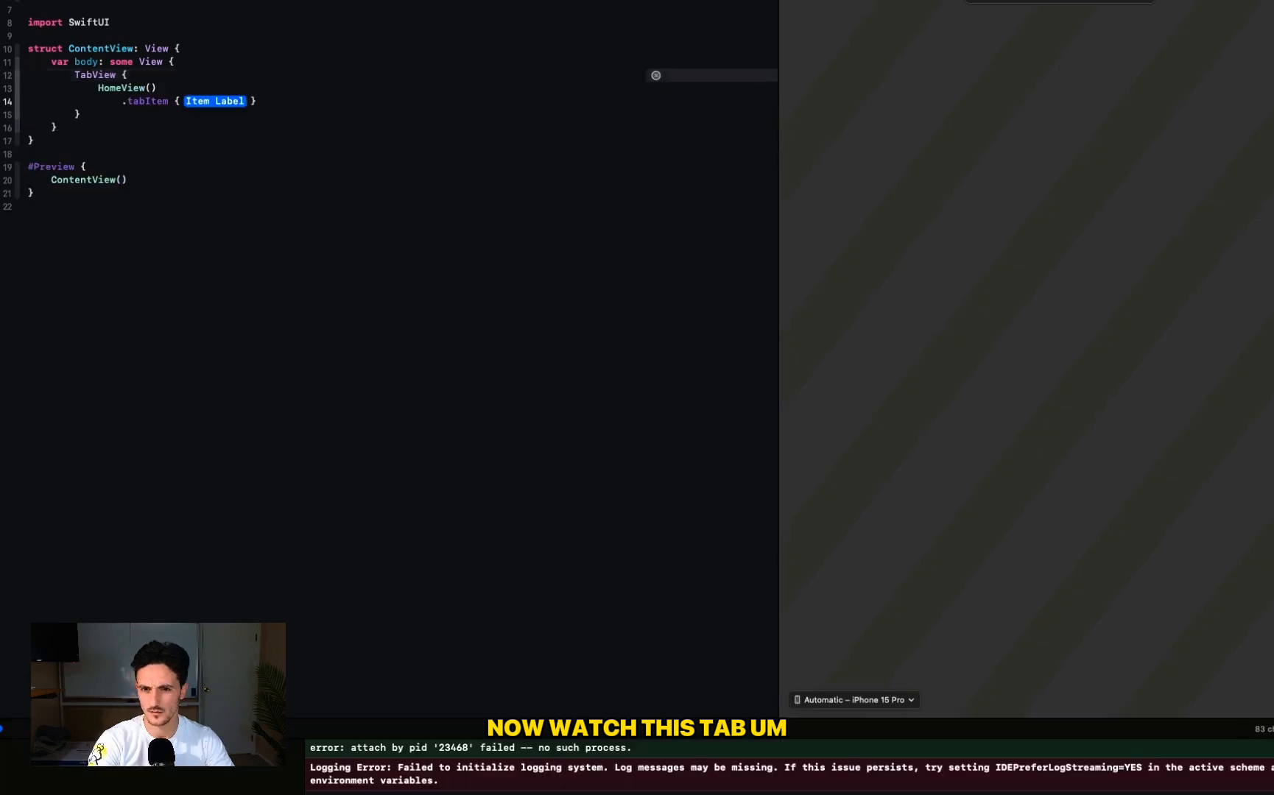
- Label the home tab Text("Home") and add StatisticsView() as a Stats tab
text(Text()
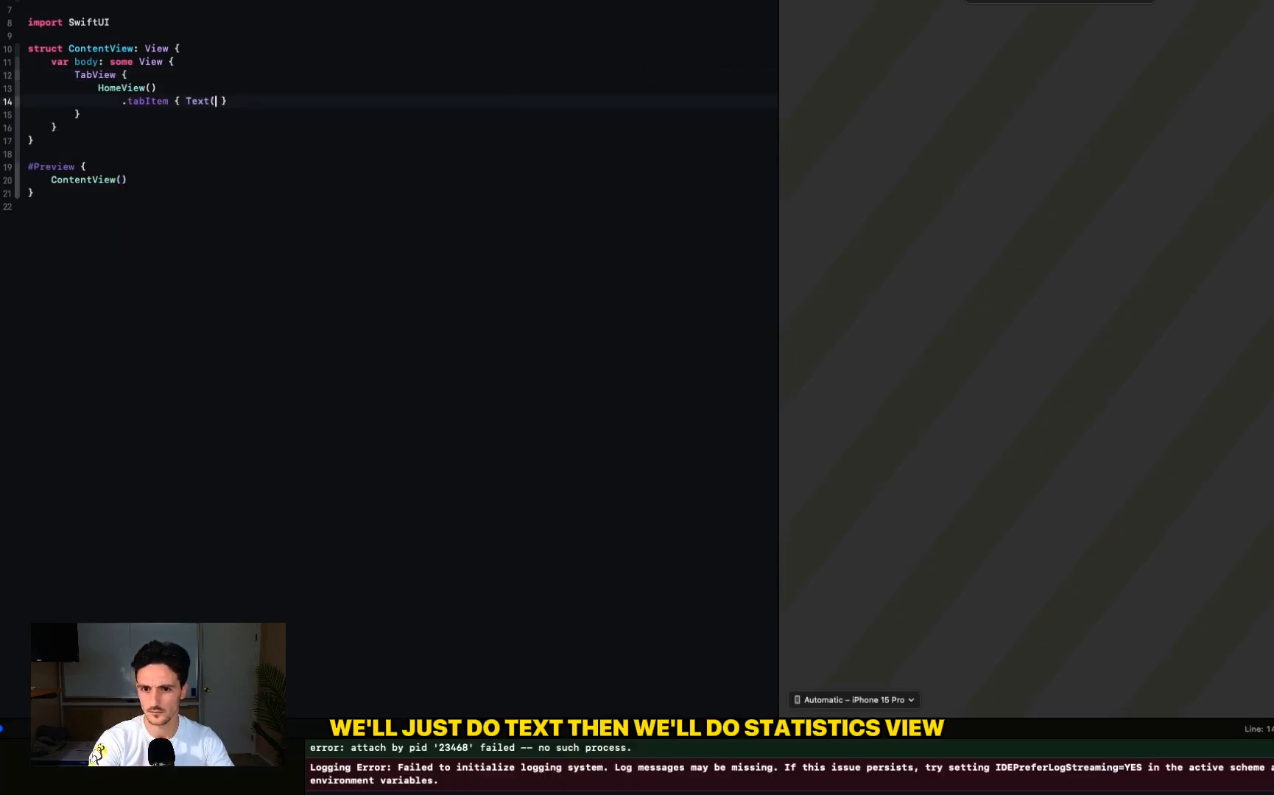
text(StatisticsView()
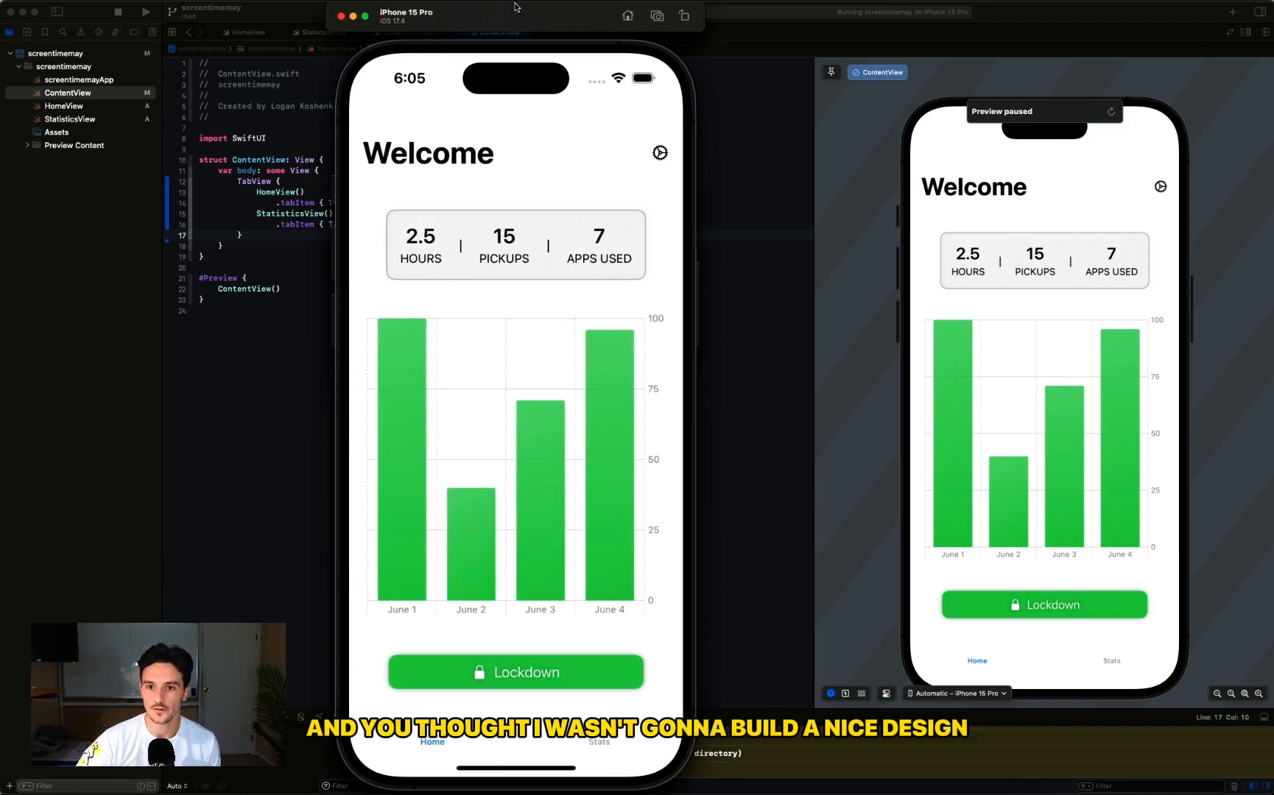
mouse_move(520, 374)
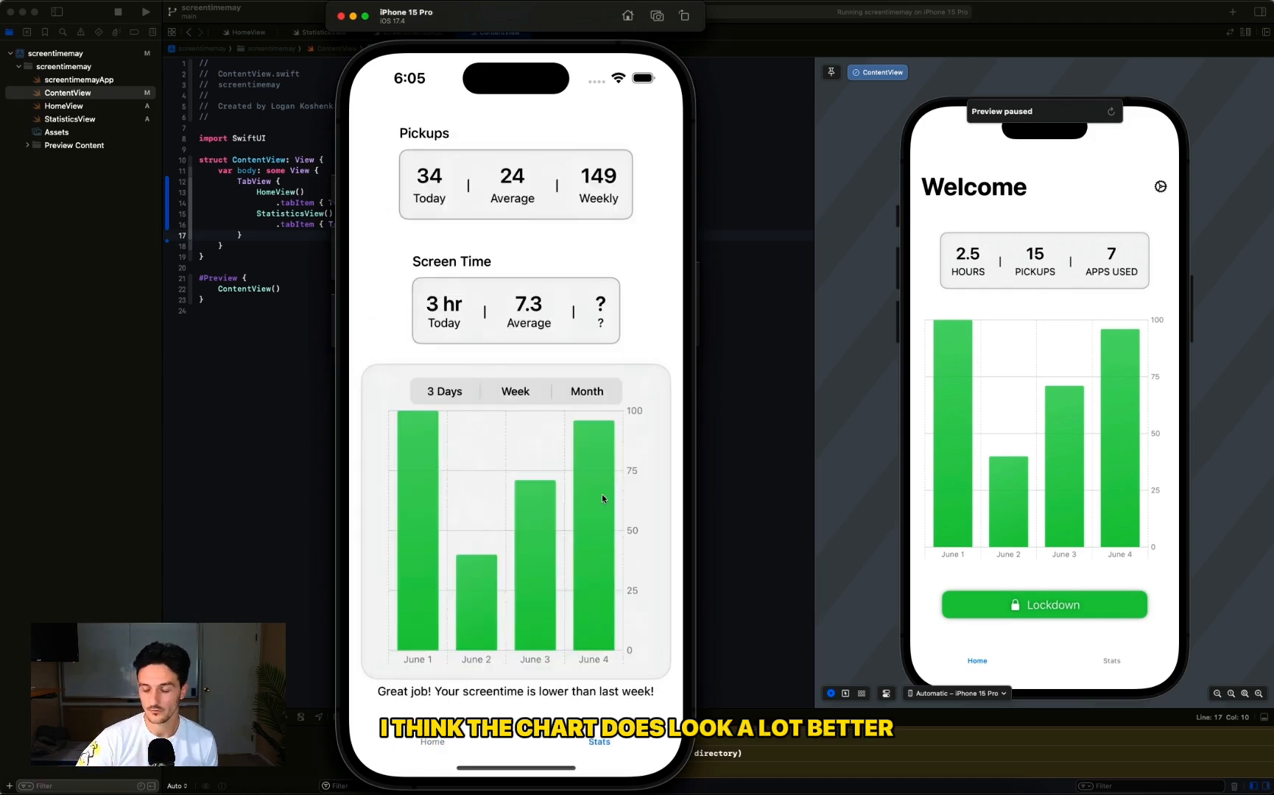
mouse_move(657, 535)
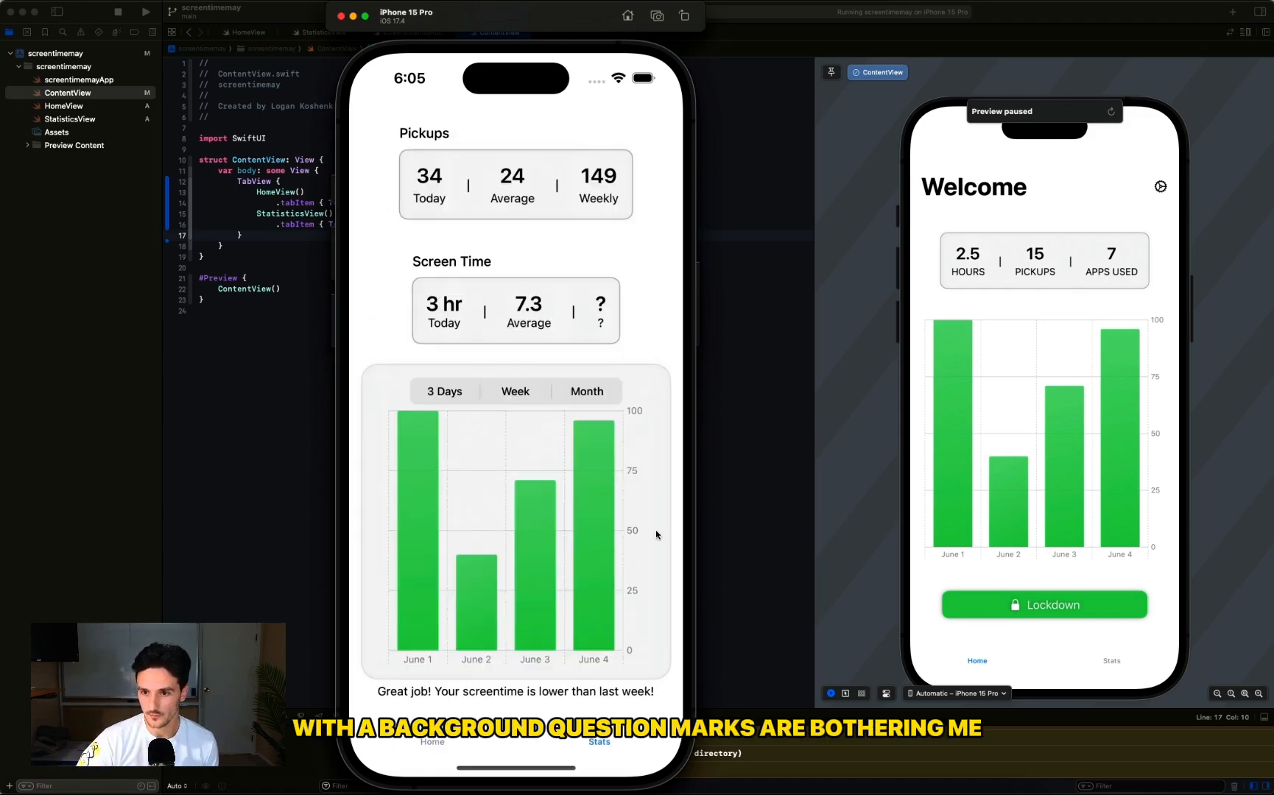